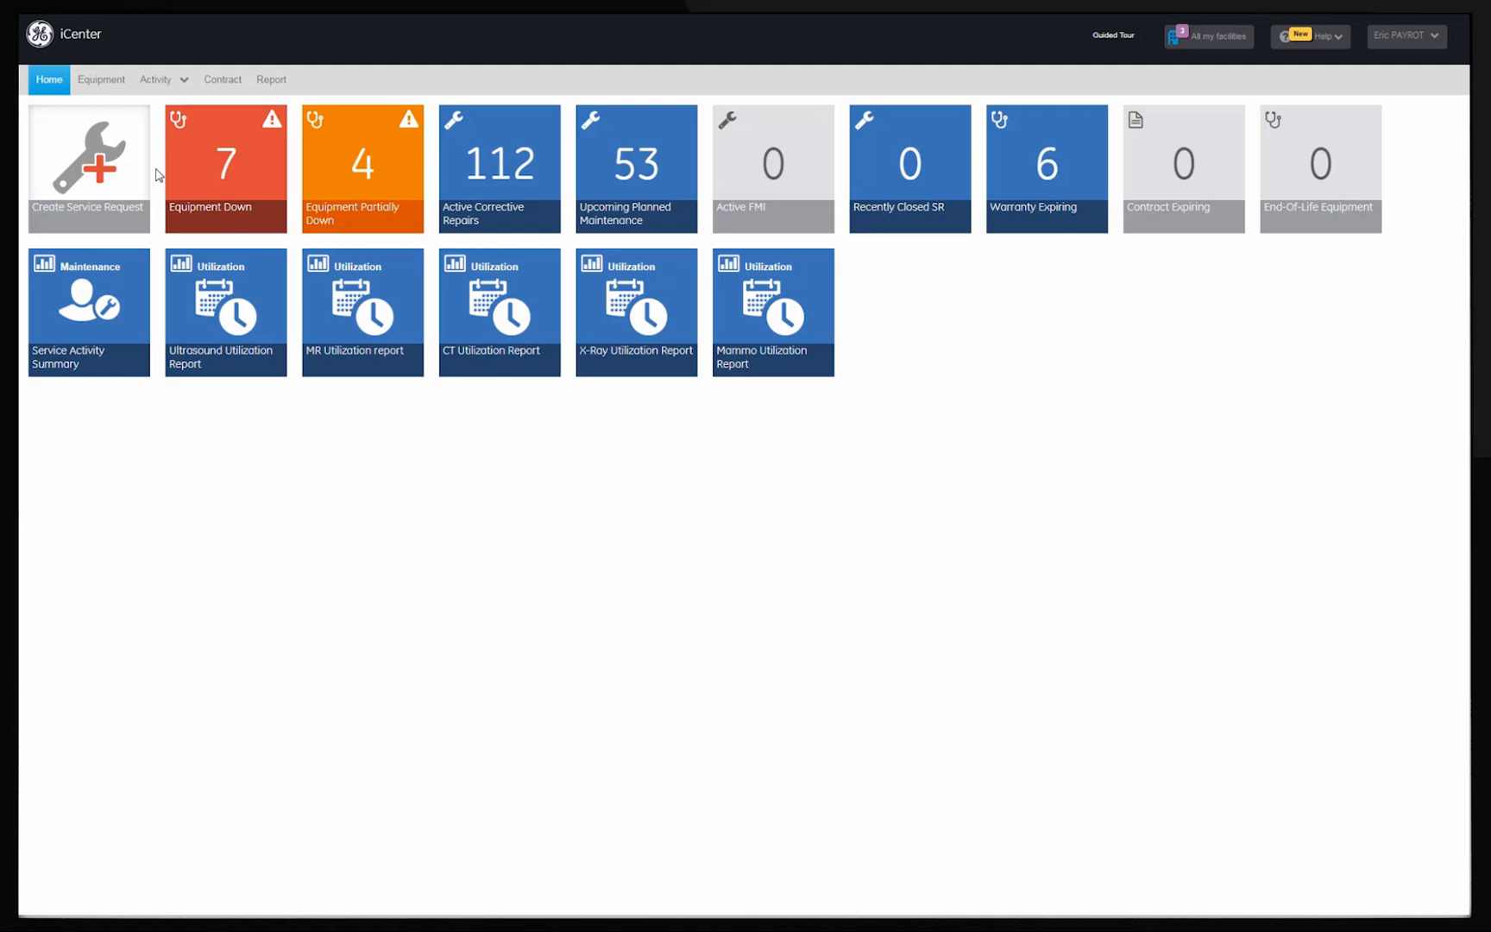
Step: Open the Active Equipment list of 3,293 items and bring up the Modality filter
{"action": "left_click", "coordinate": [101, 79]}
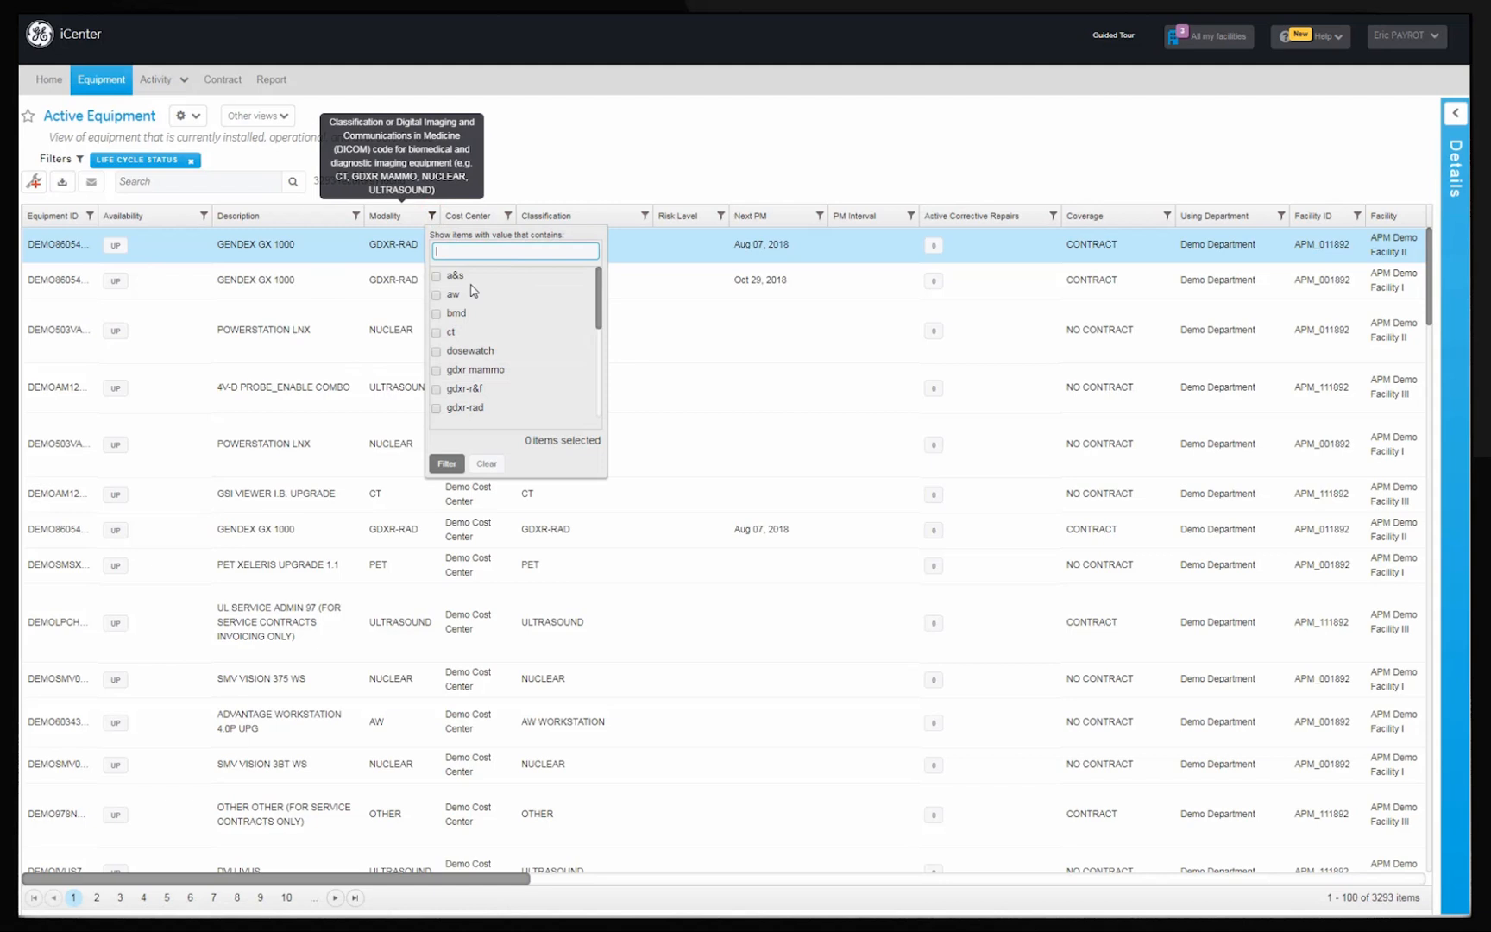
{"action": "mouse_move", "coordinate": [448, 341]}
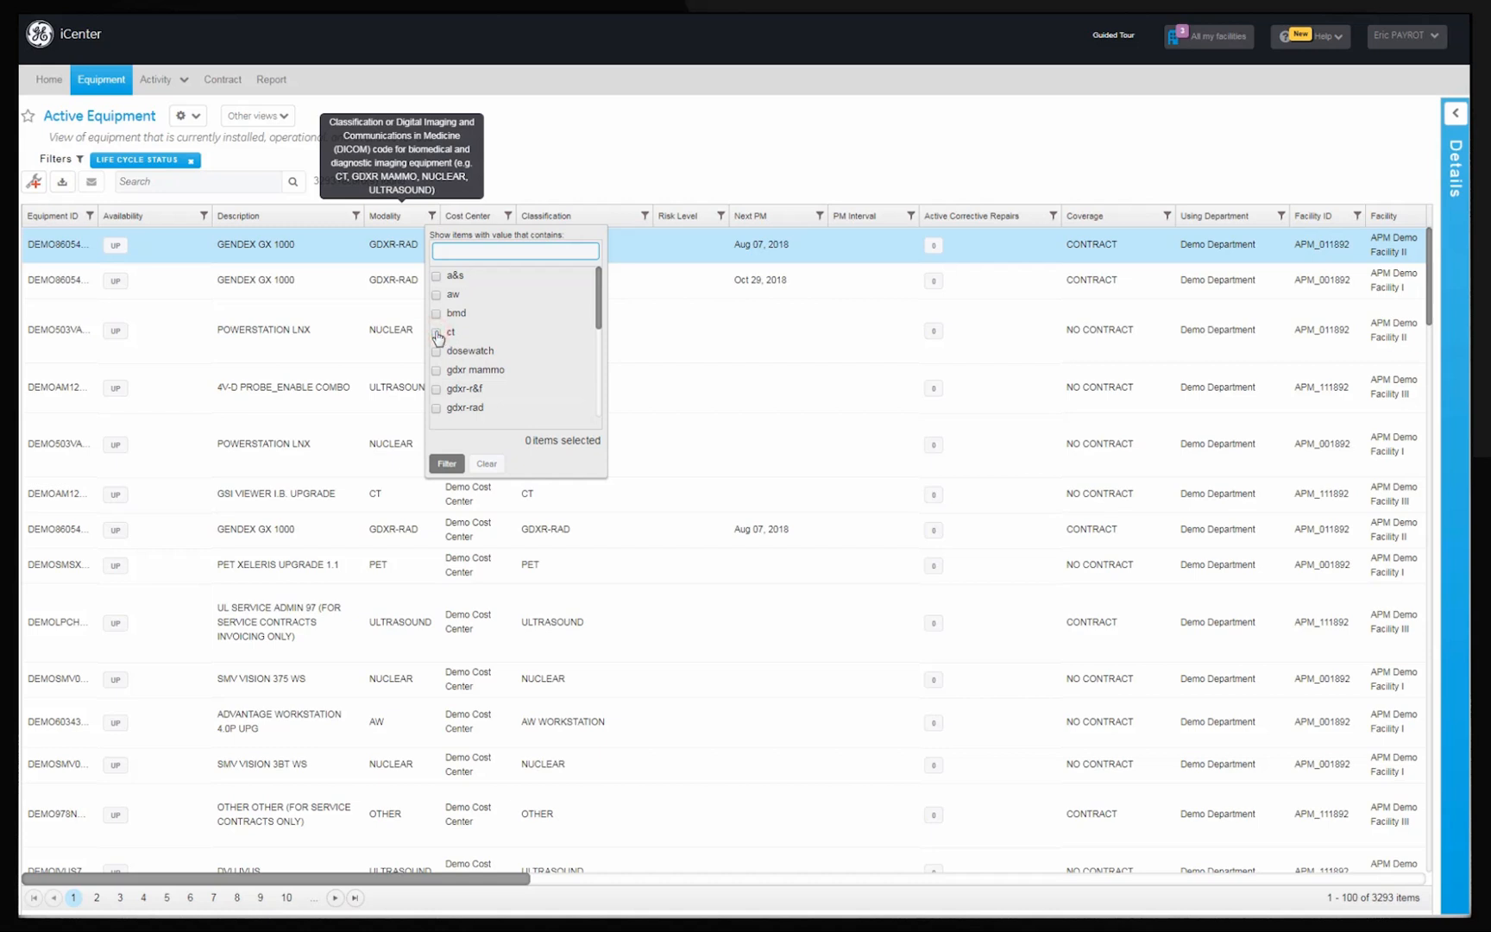
Step: Filter the Modality column to 'ct' and 'mr', leaving 1,224 records
{"action": "left_click", "coordinate": [437, 332]}
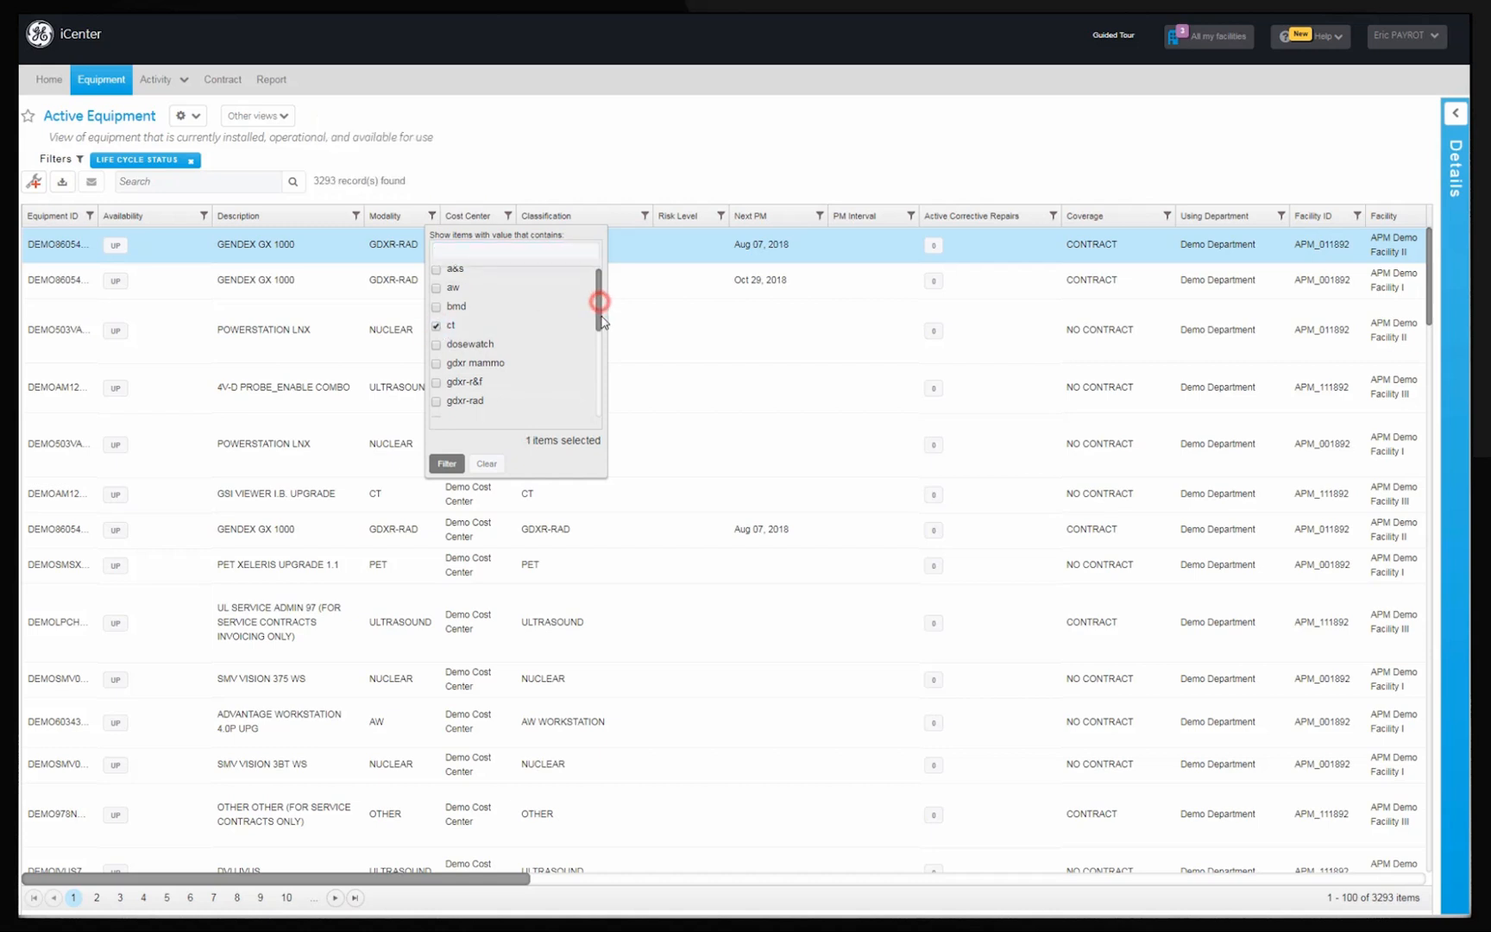
{"action": "scroll", "scroll_direction": "down", "scroll_amount": 3}
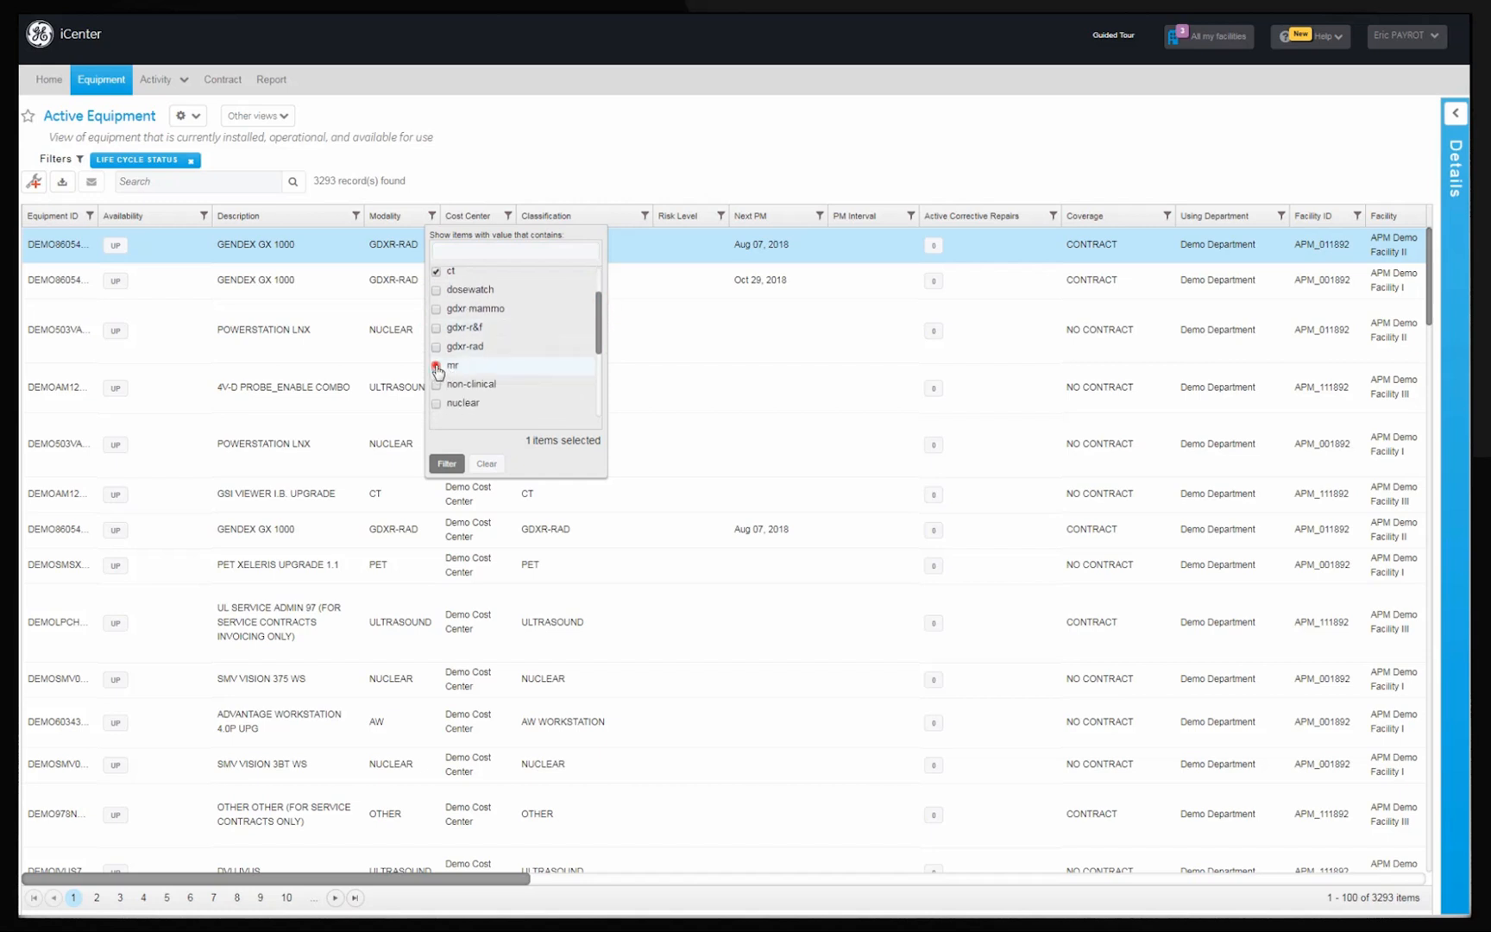
{"action": "left_click", "coordinate": [436, 365]}
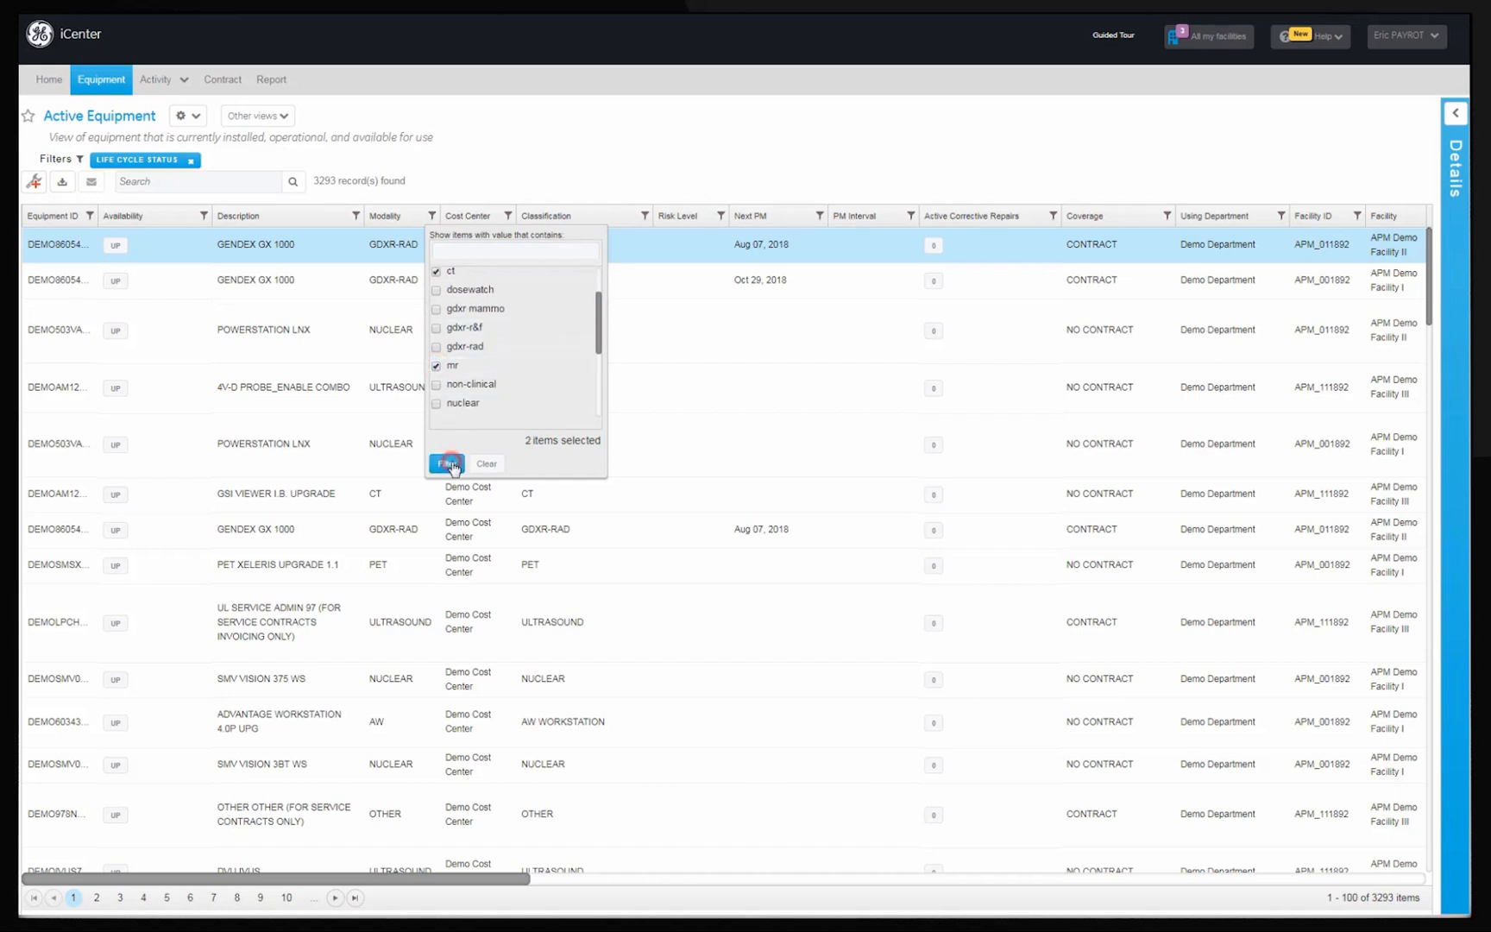
{"action": "left_click", "coordinate": [447, 464]}
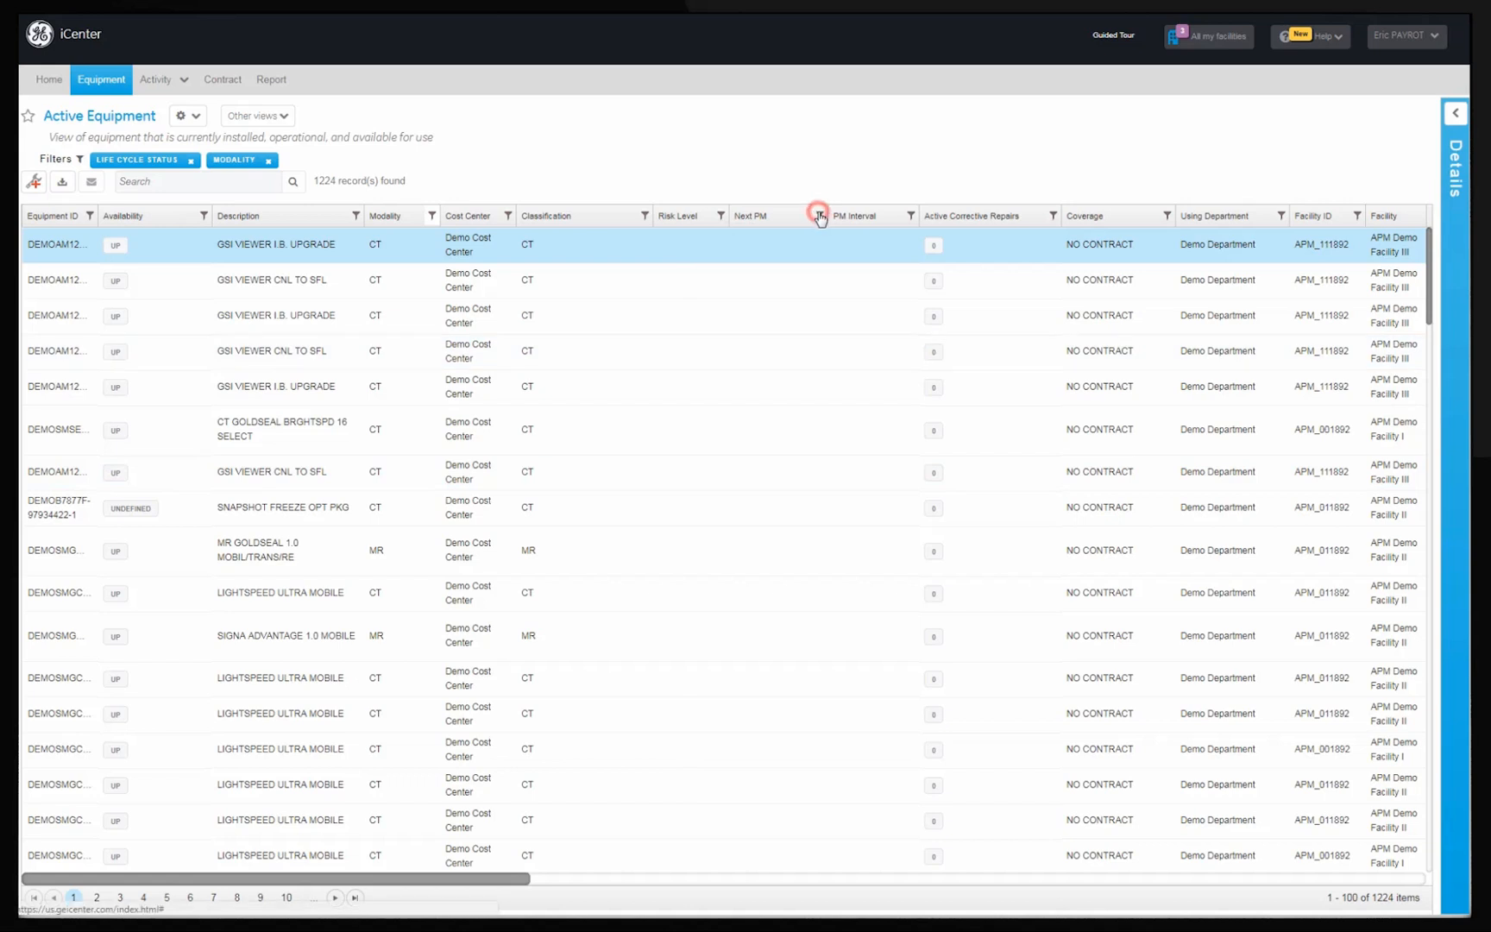
Step: Filter Next PM to a relative range of the next 30 days, leaving 59 records
{"action": "left_click", "coordinate": [819, 215]}
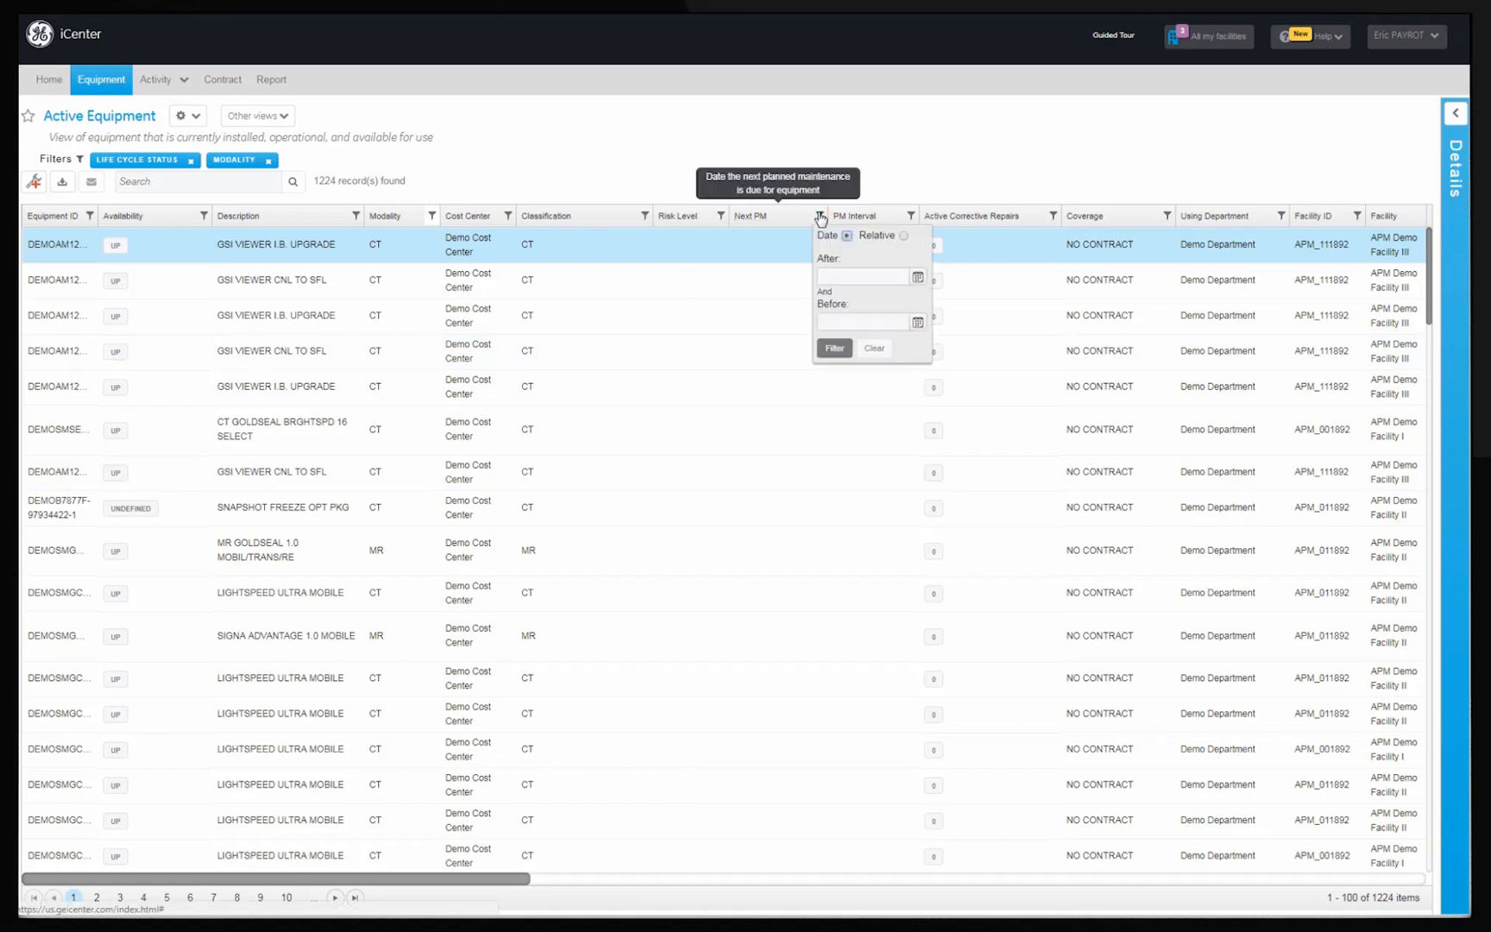
{"action": "left_click", "coordinate": [903, 235]}
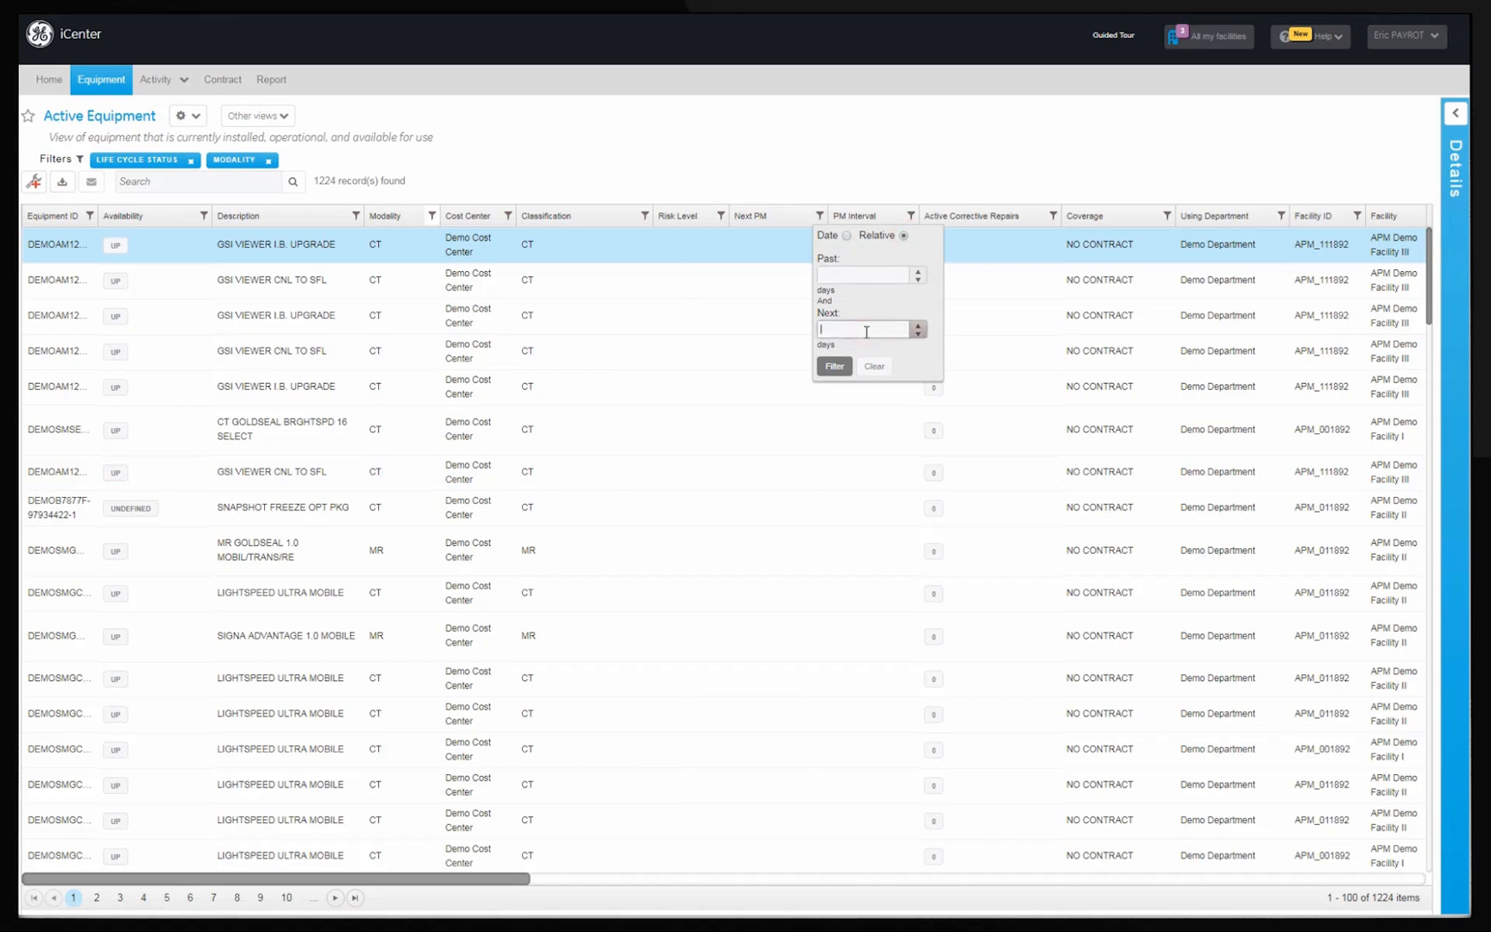
{"action": "type", "text": "30"}
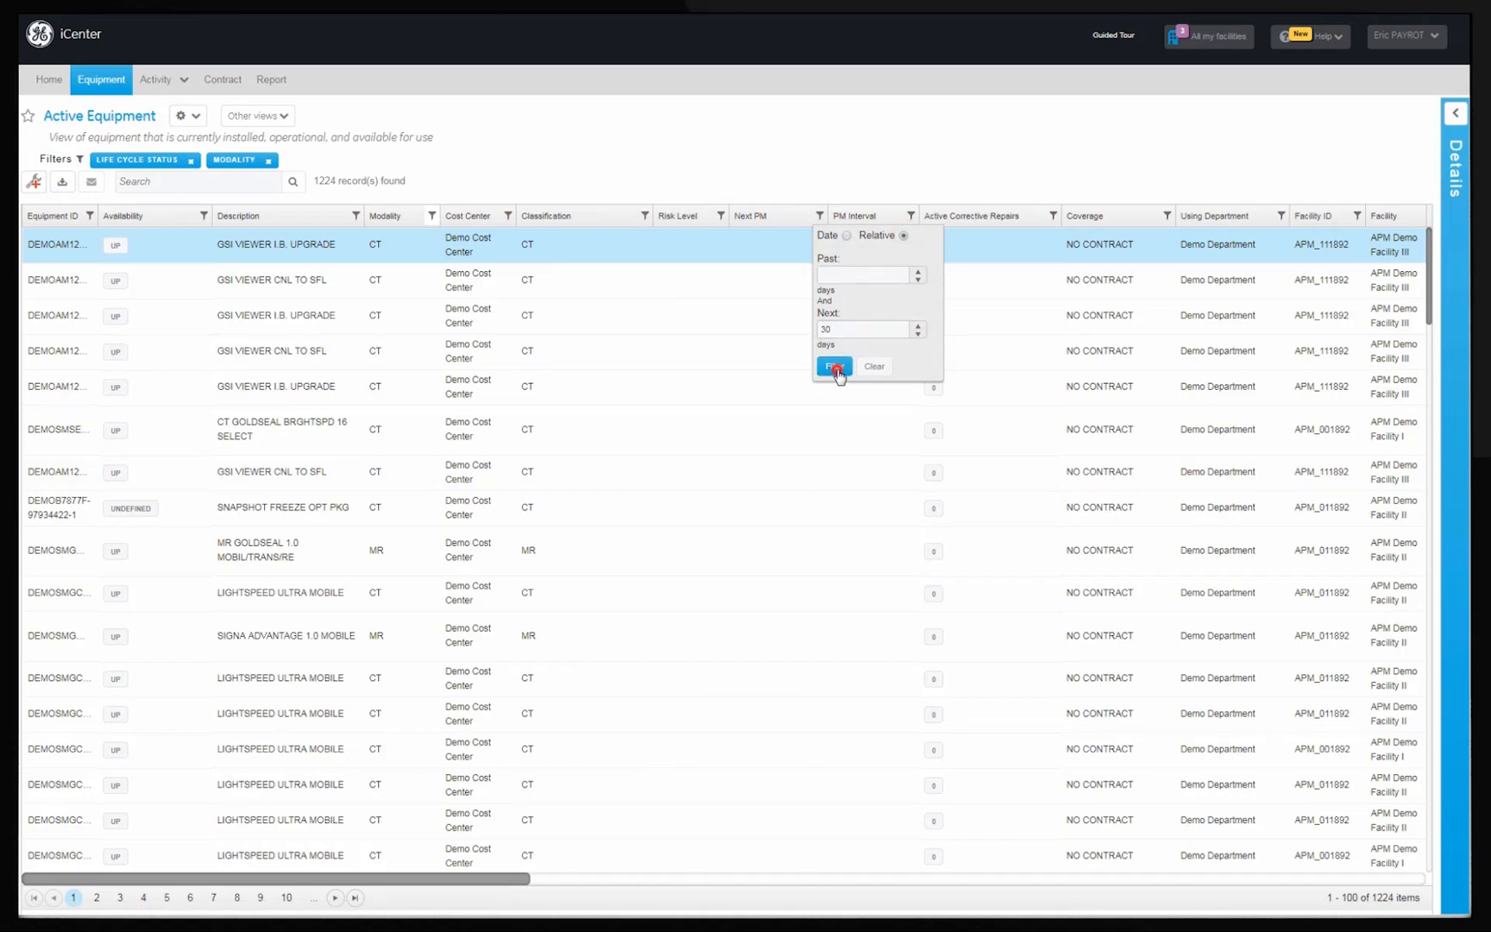
{"action": "left_click", "coordinate": [834, 367]}
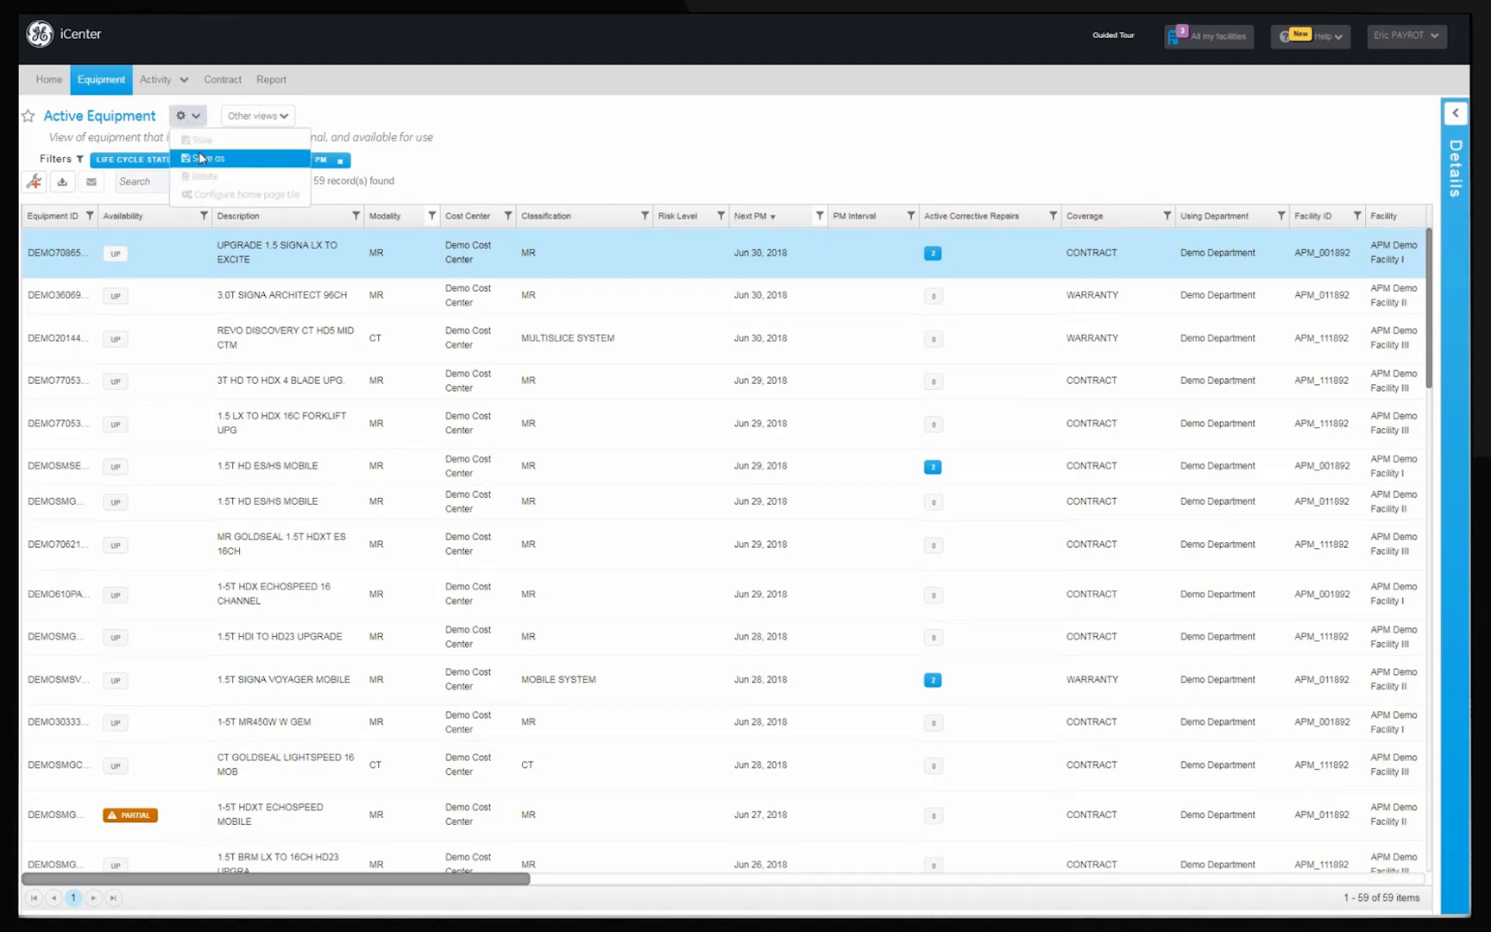
Step: Save the filtered list as the view 'CT & MR upcoming PM'
{"action": "left_click", "coordinate": [205, 158]}
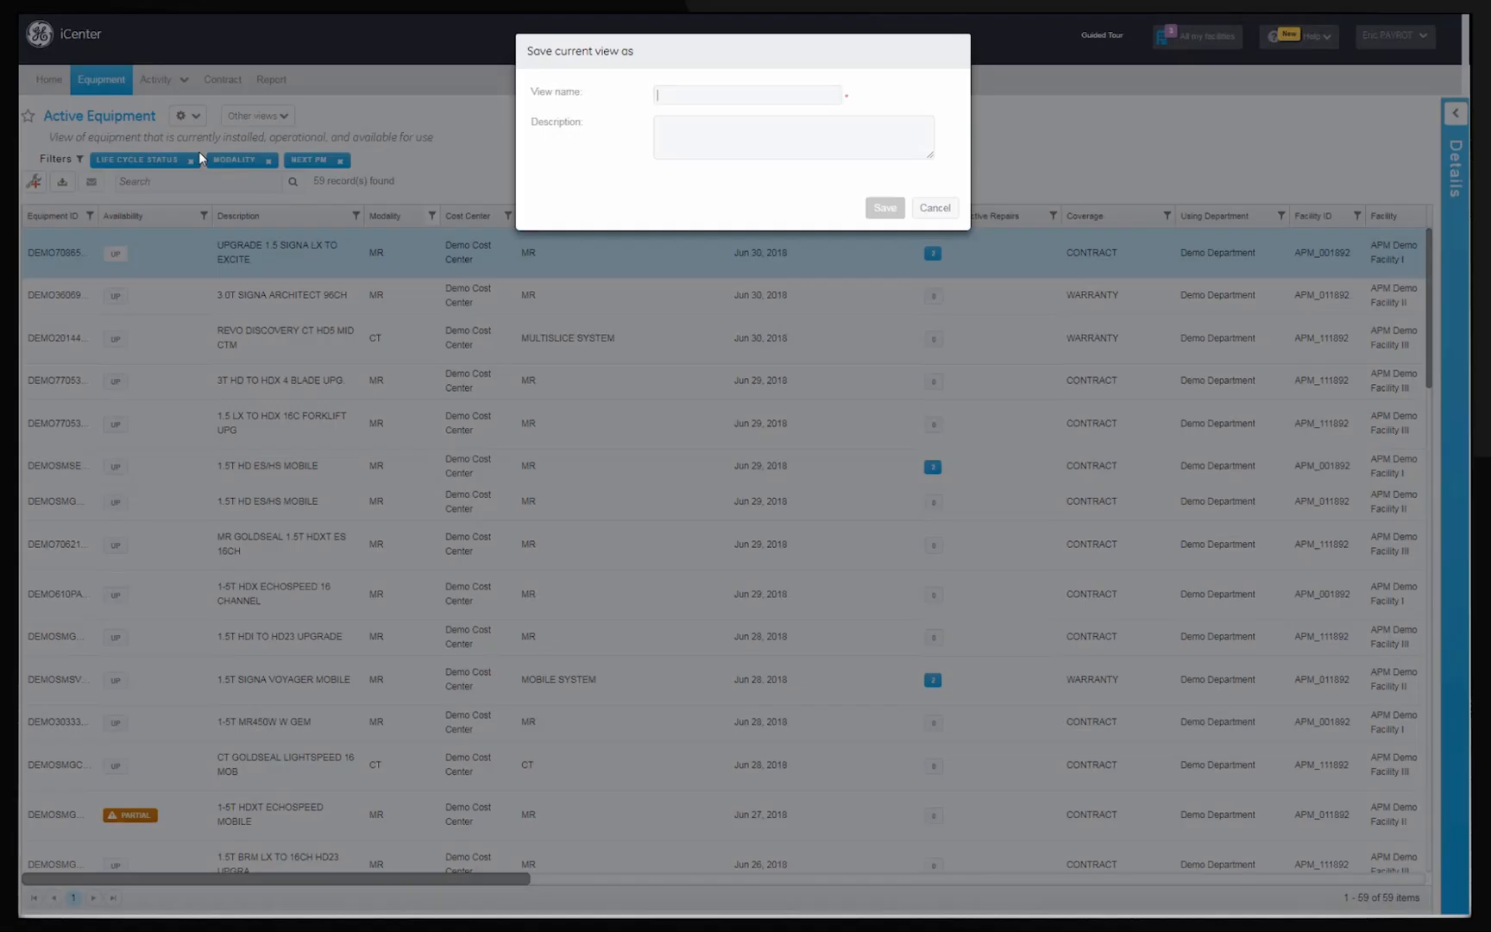
{"action": "type", "text": "c"}
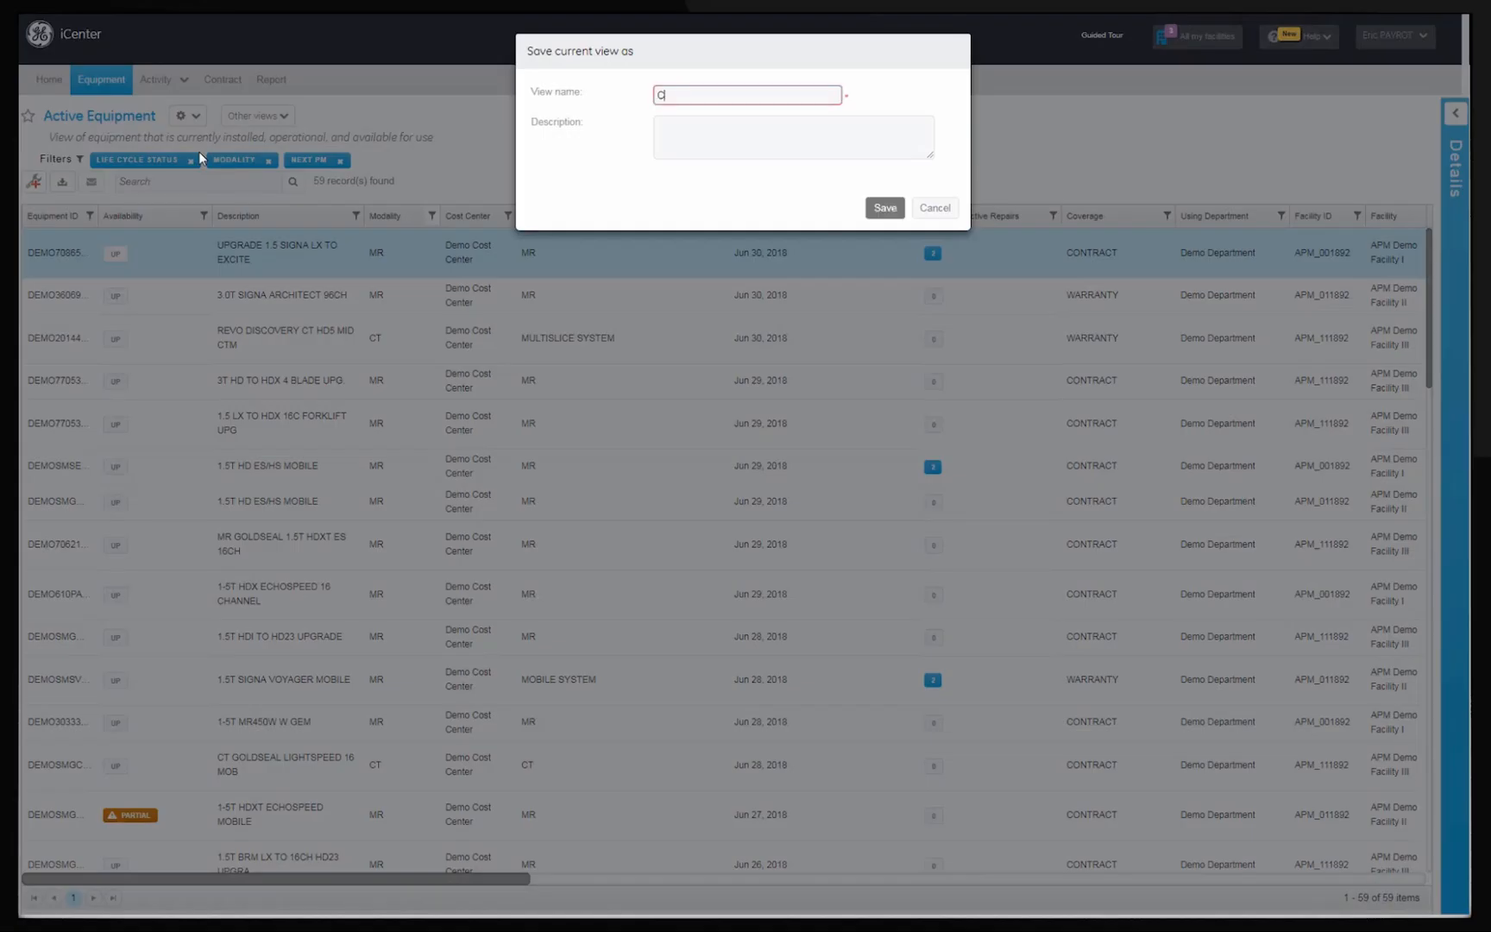
{"action": "type", "text": "CT & MR"}
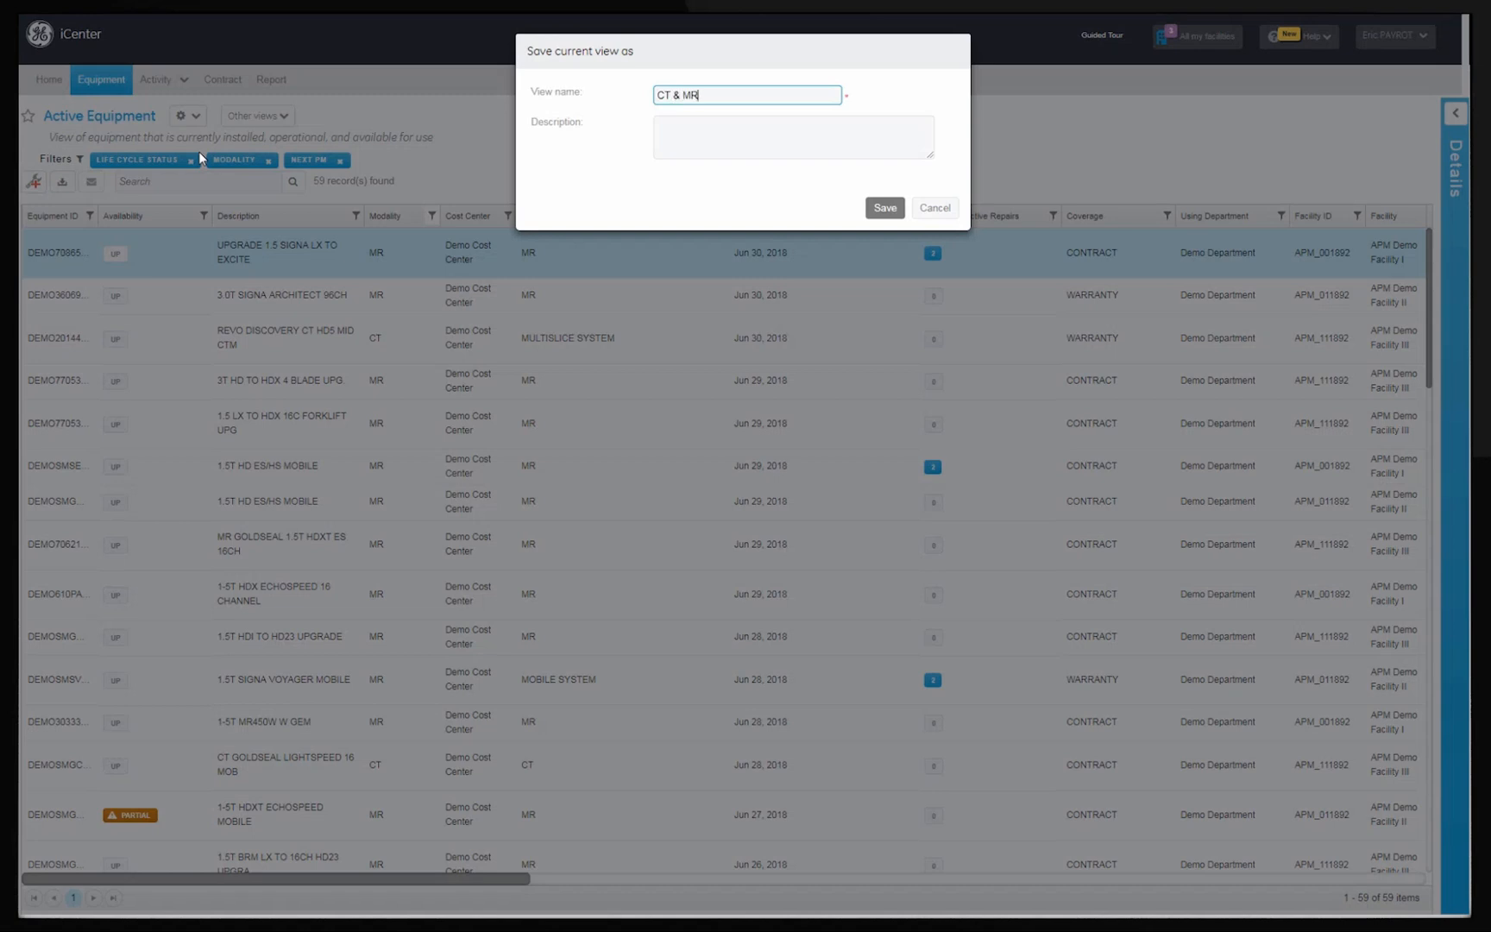
{"action": "type", "text": "upcoming PM"}
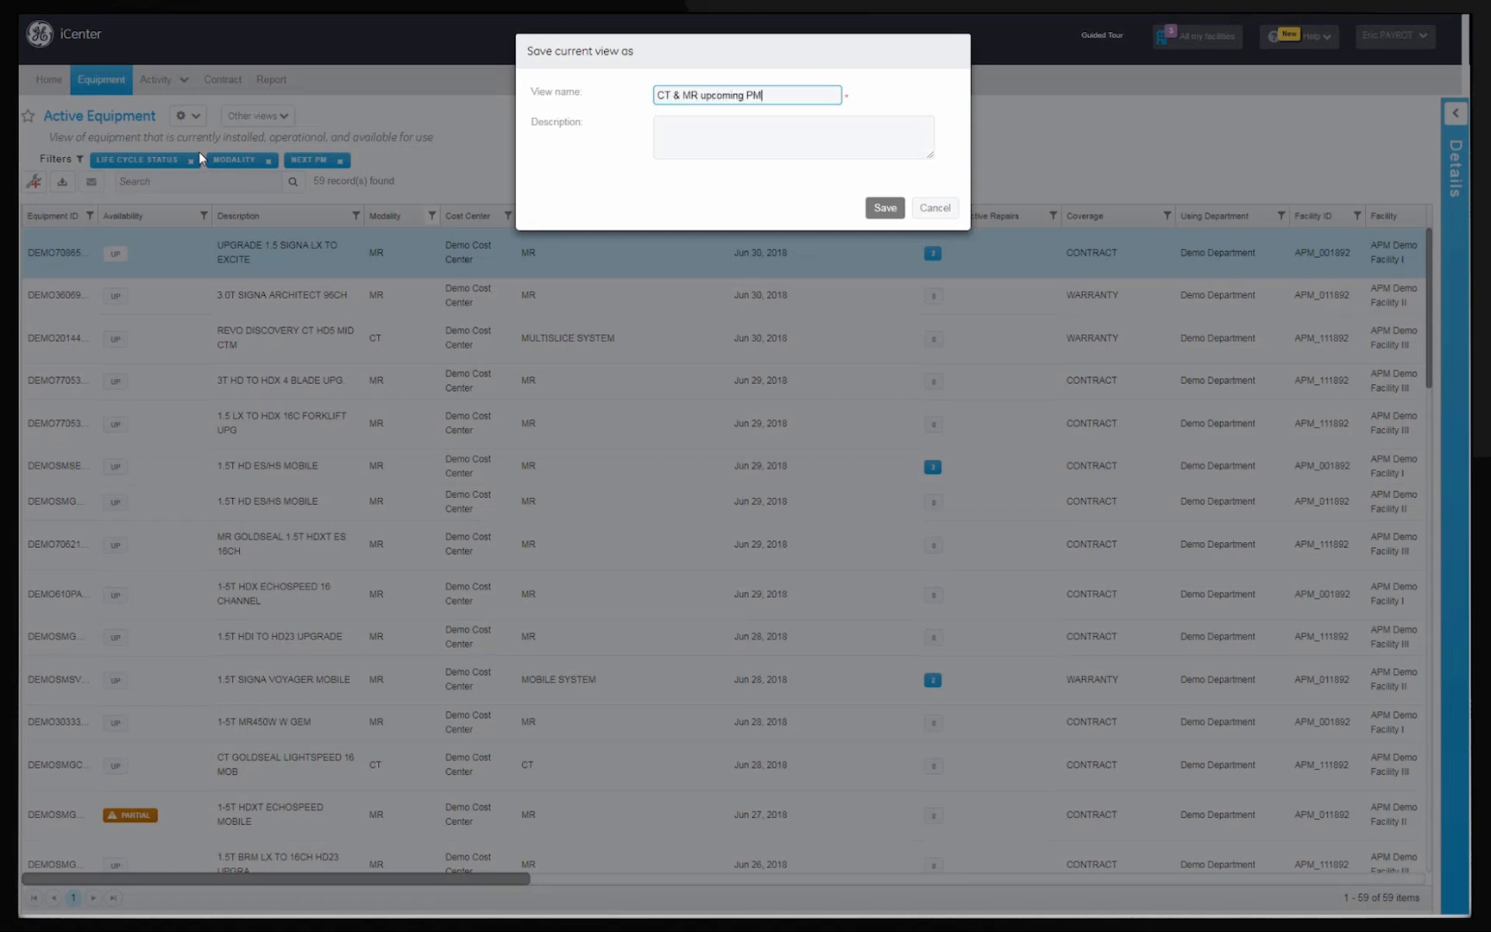
{"action": "left_click", "coordinate": [883, 207]}
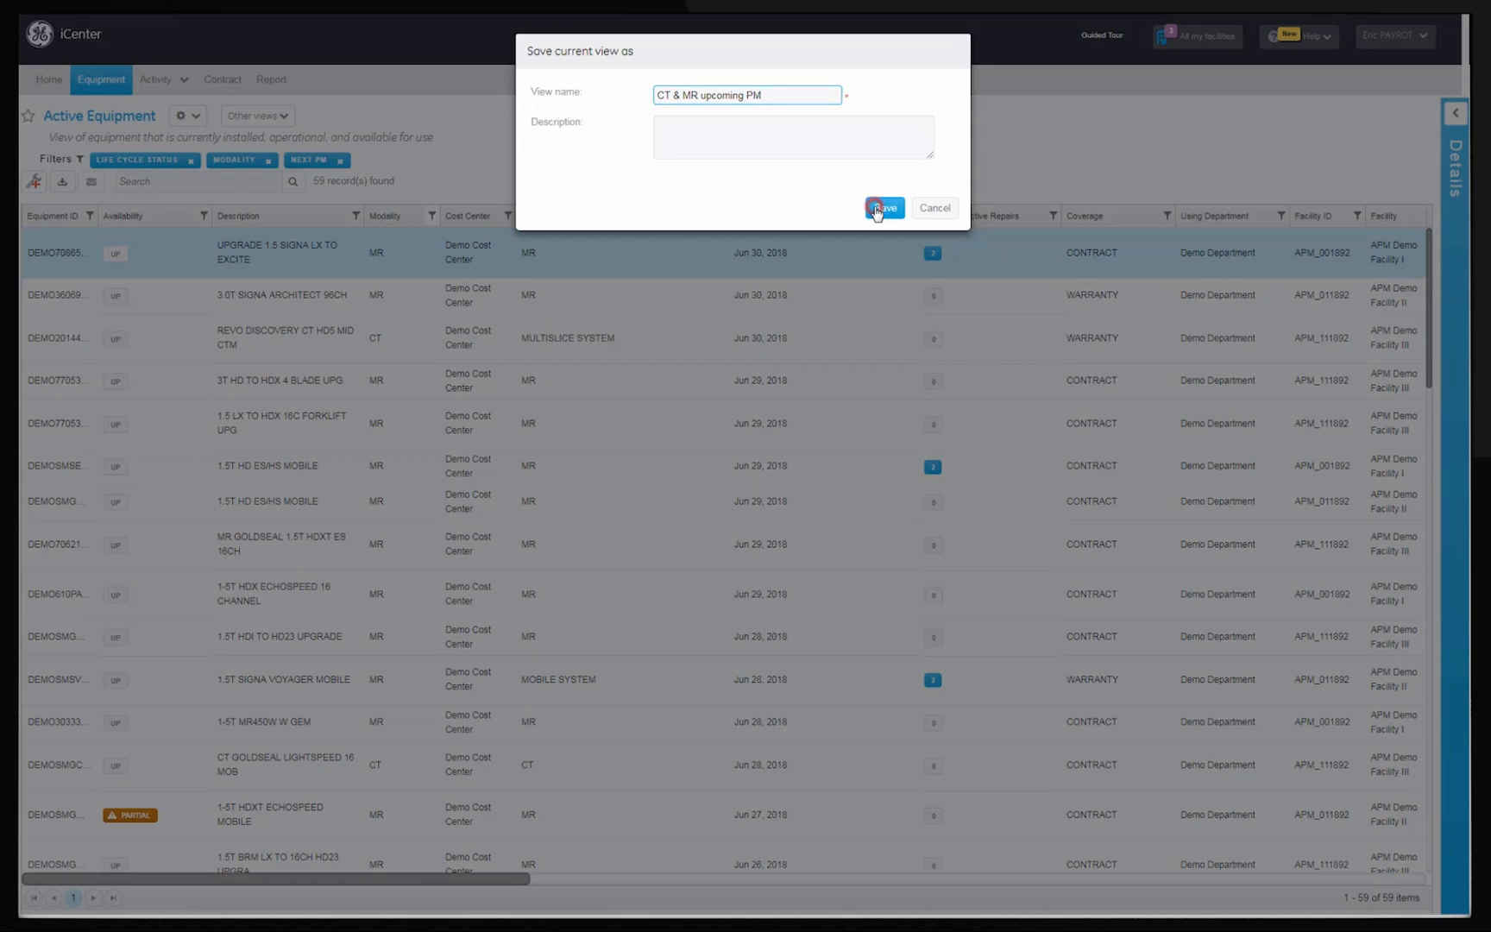
{"action": "left_click", "coordinate": [882, 207]}
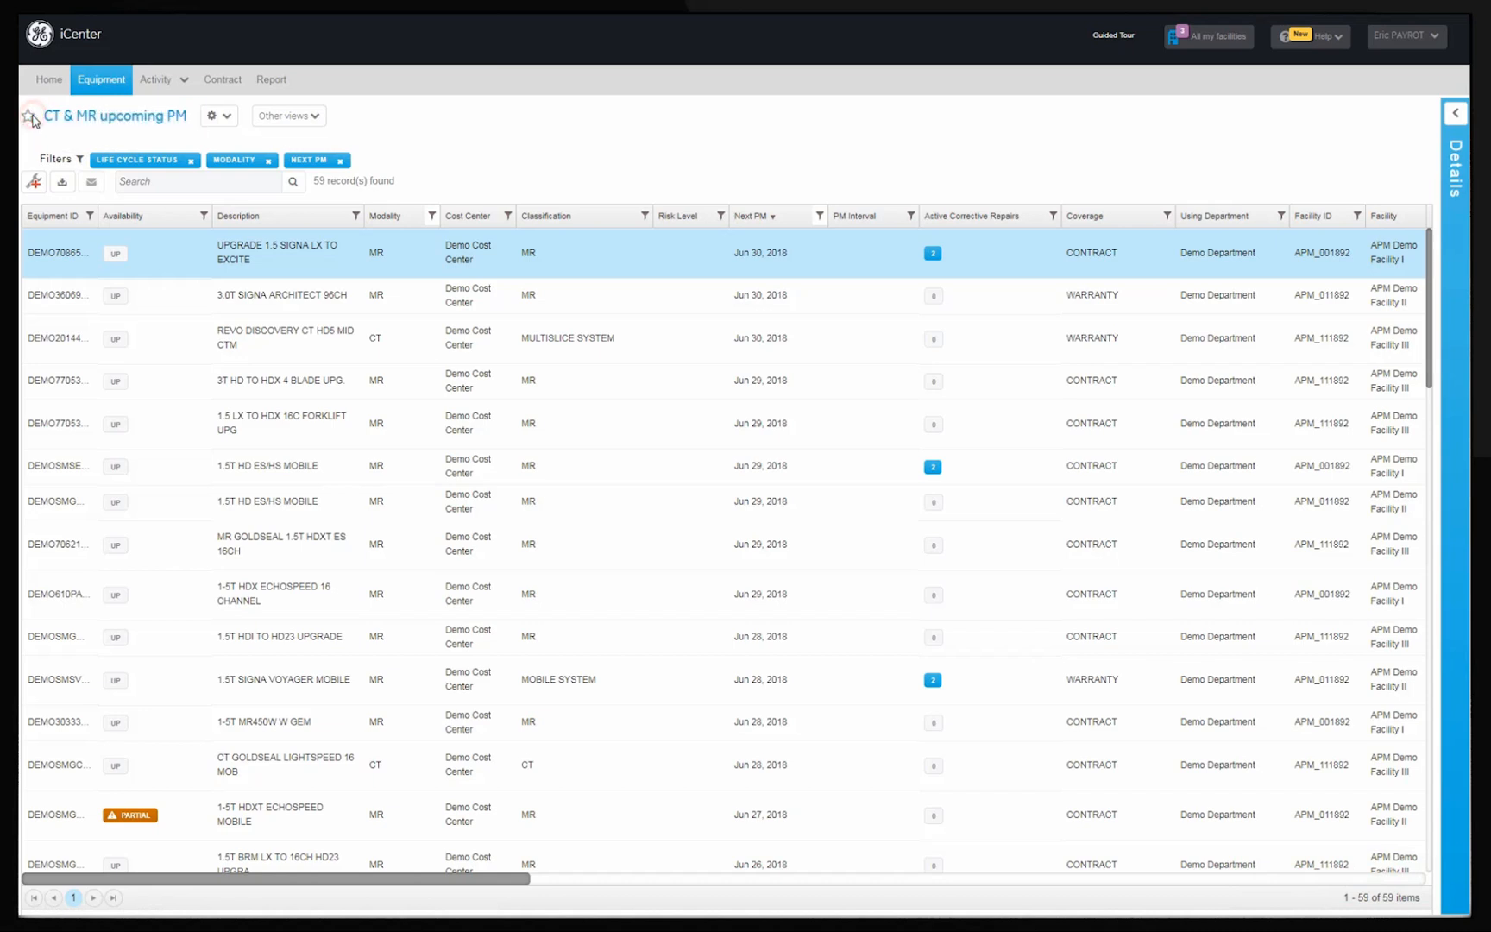
Step: Favourite the view and save its home tile with warning above 5 and critical above 10
{"action": "left_click", "coordinate": [28, 115]}
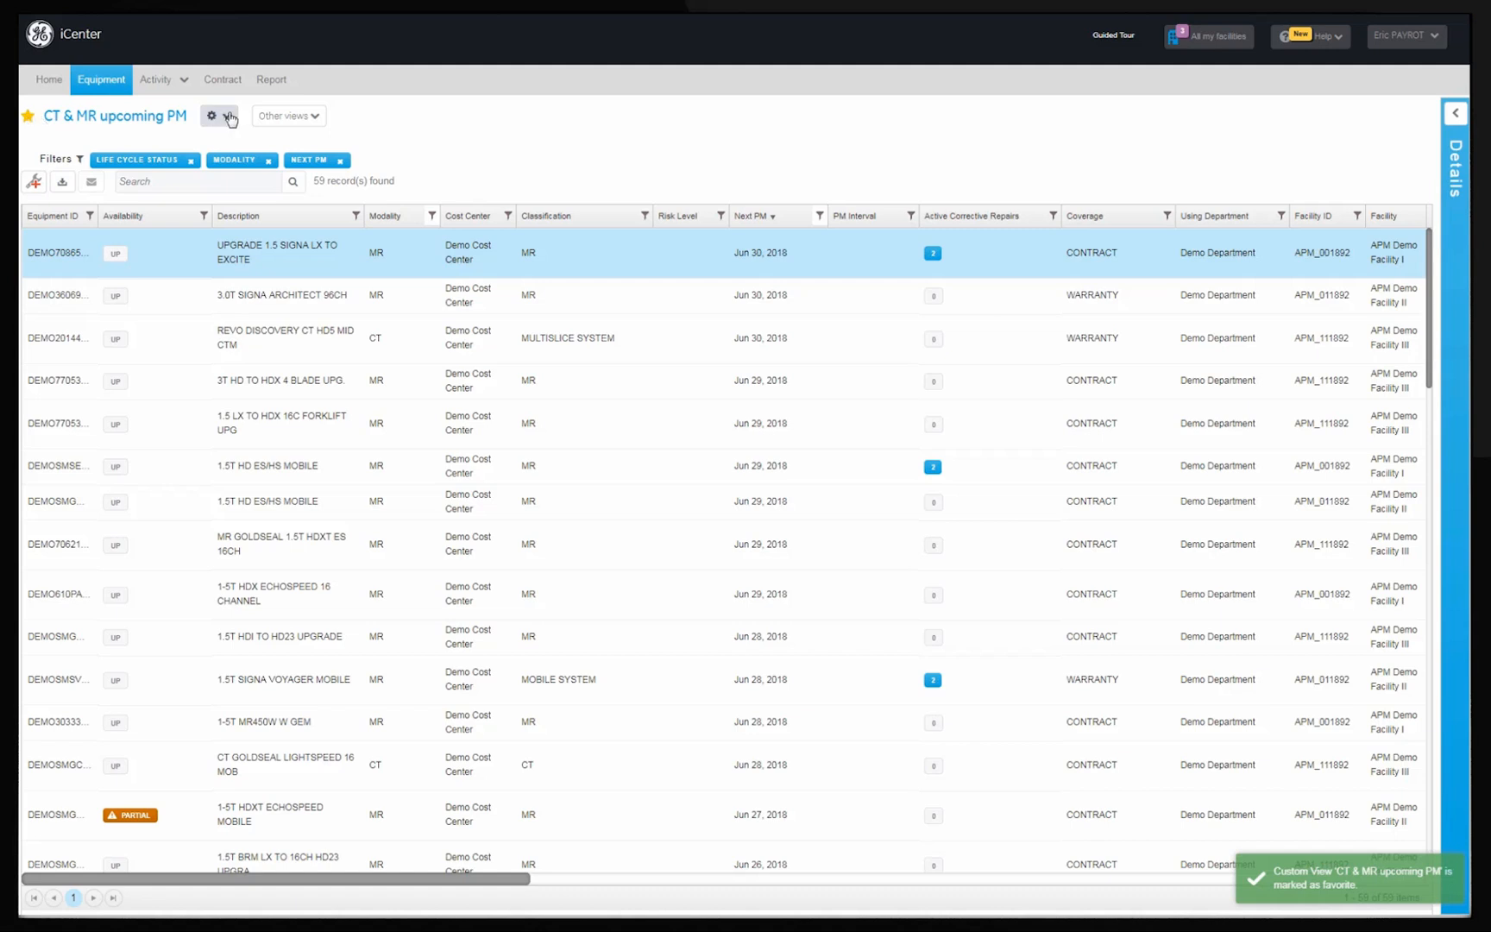
{"action": "left_click", "coordinate": [212, 114]}
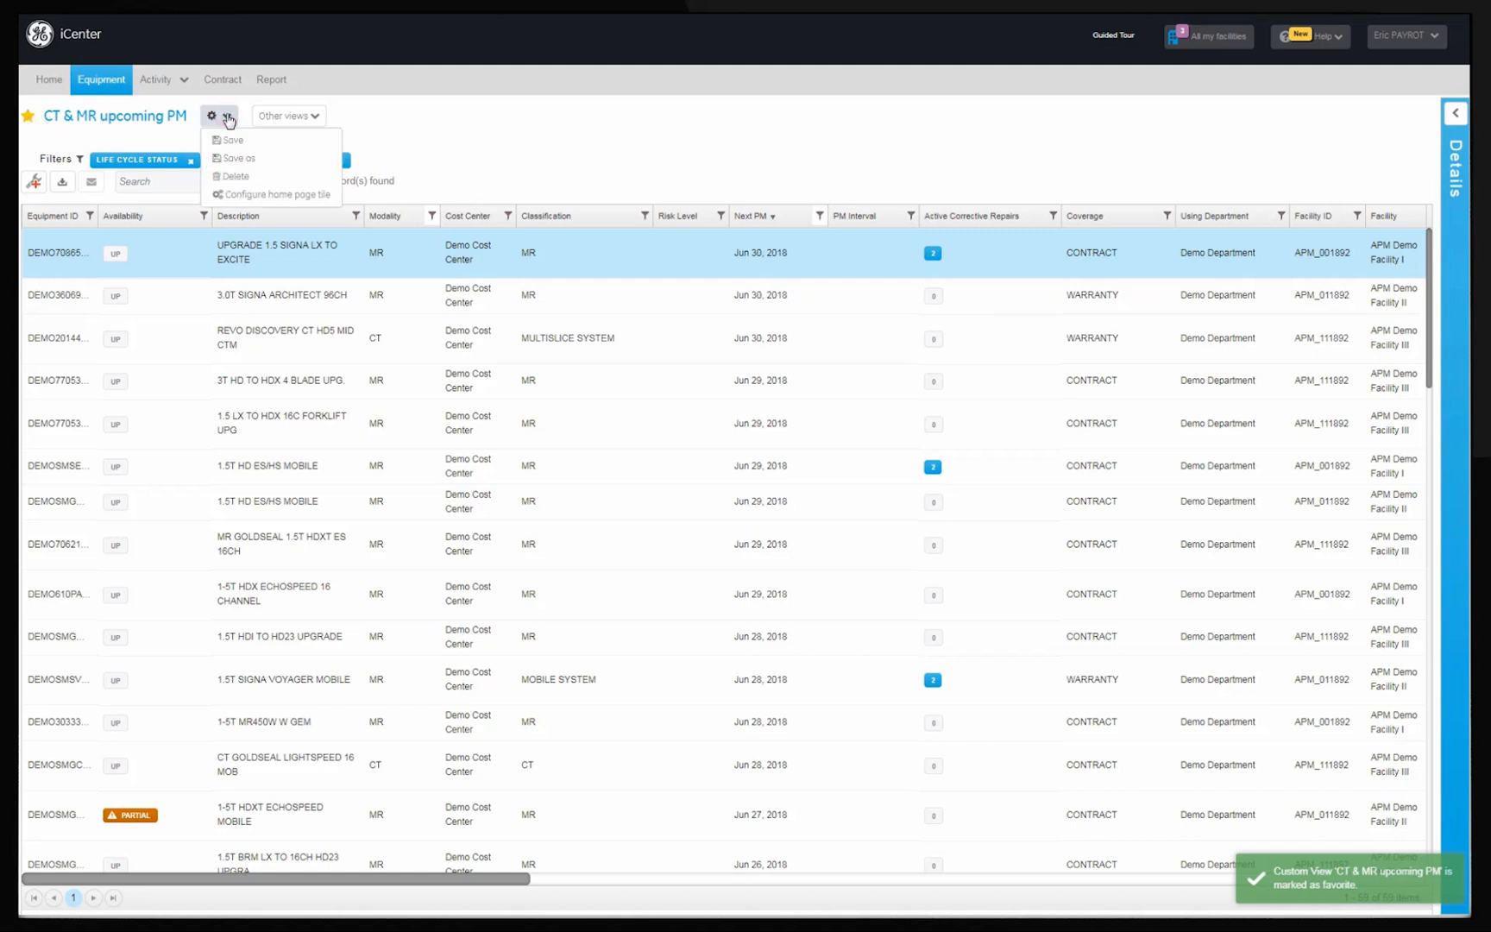
{"action": "mouse_move", "coordinate": [276, 194]}
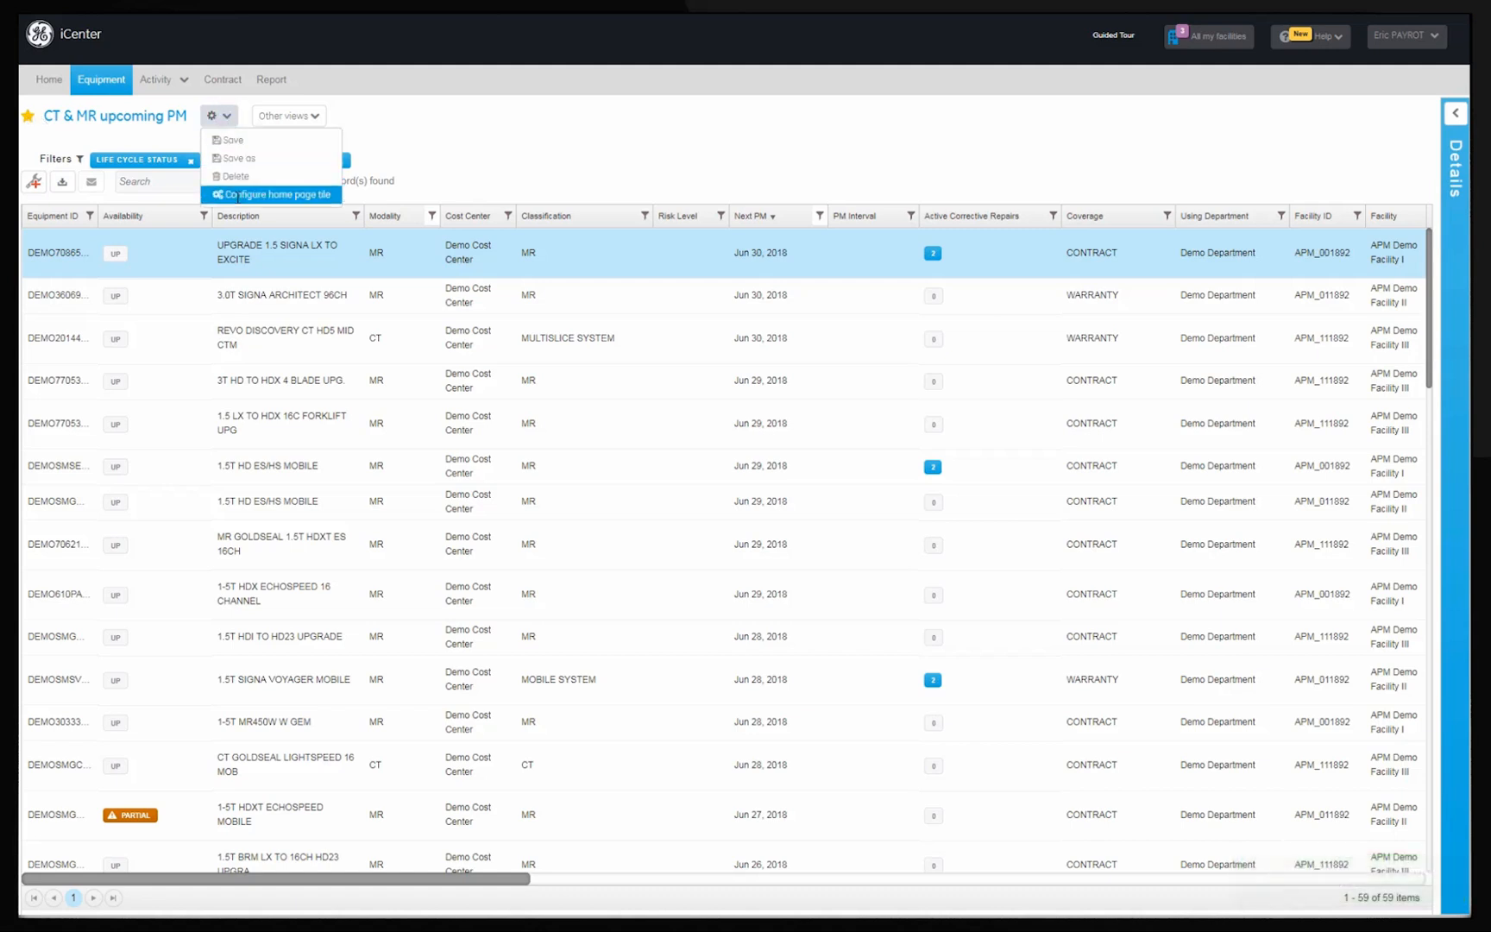
{"action": "left_click", "coordinate": [277, 194]}
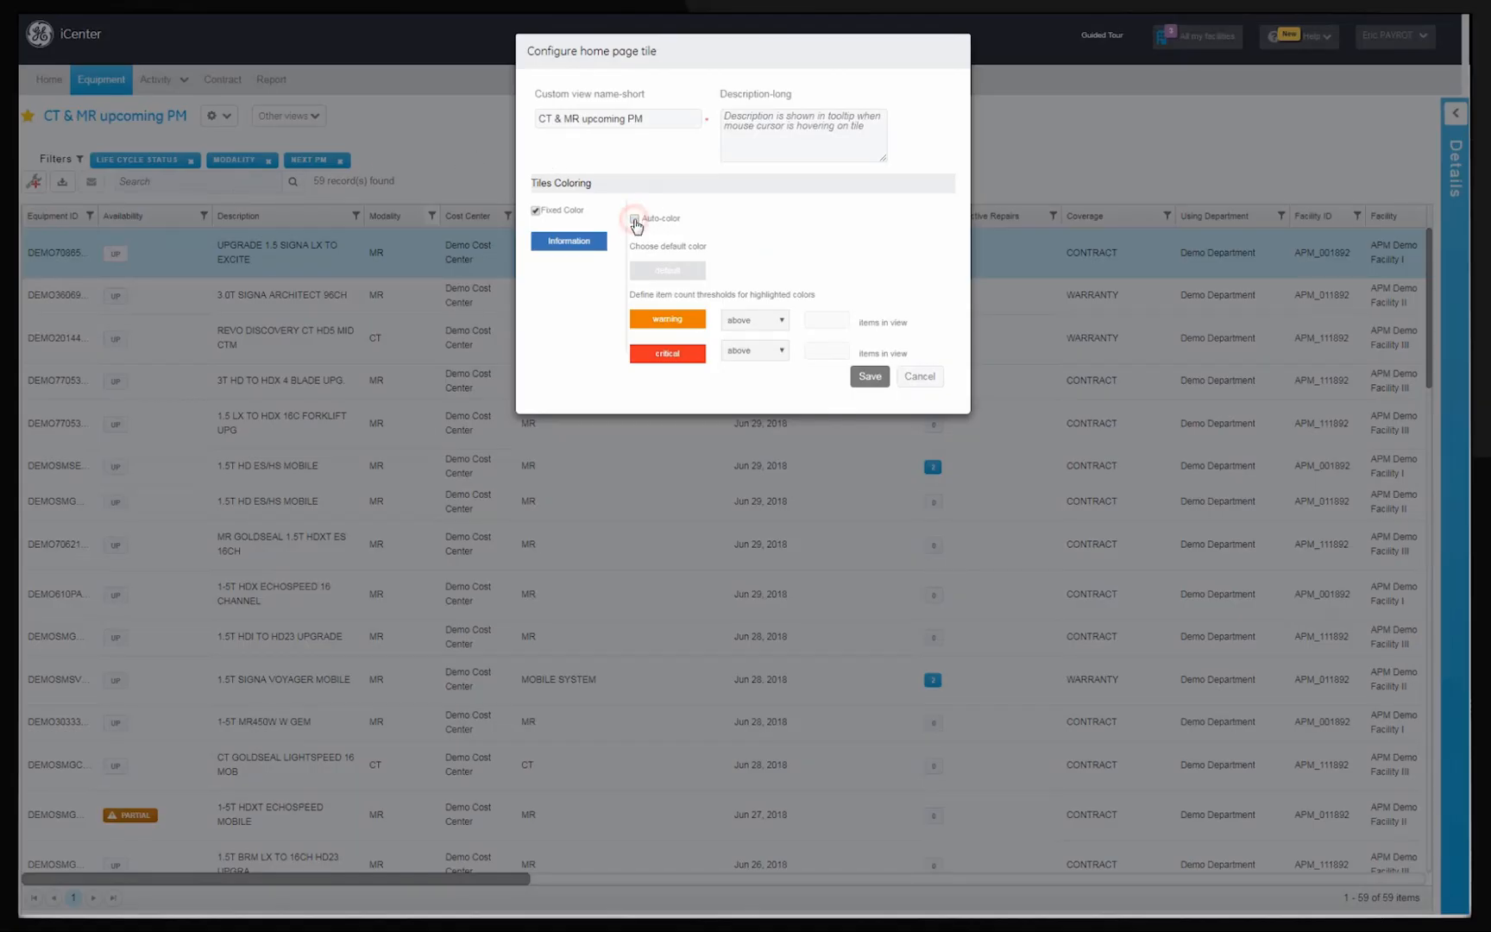
{"action": "left_click", "coordinate": [635, 218]}
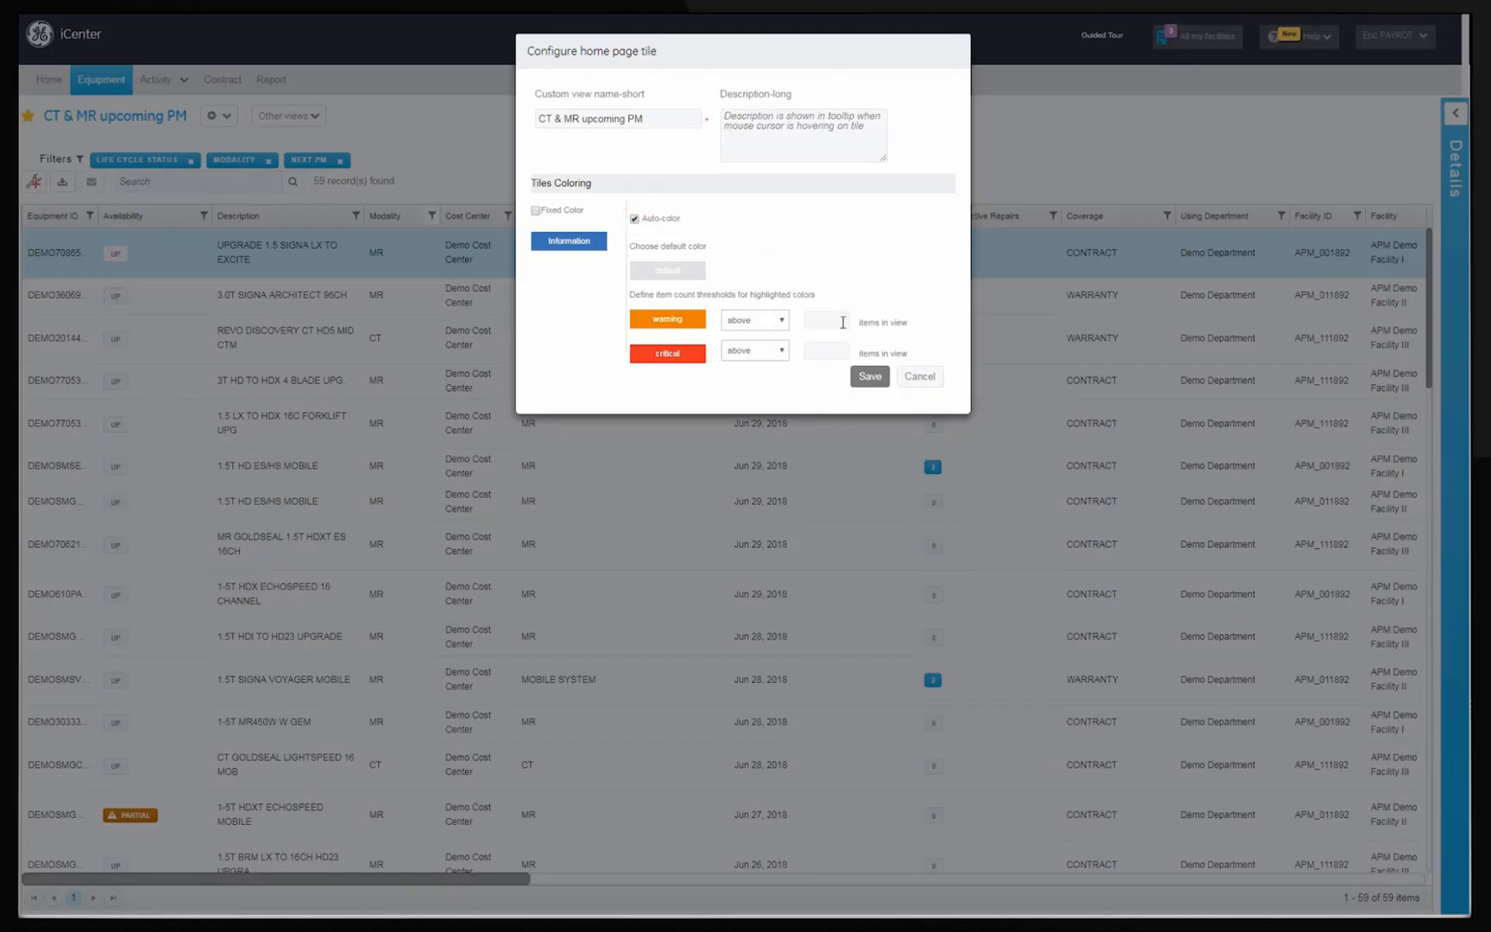
{"action": "type", "text": "5"}
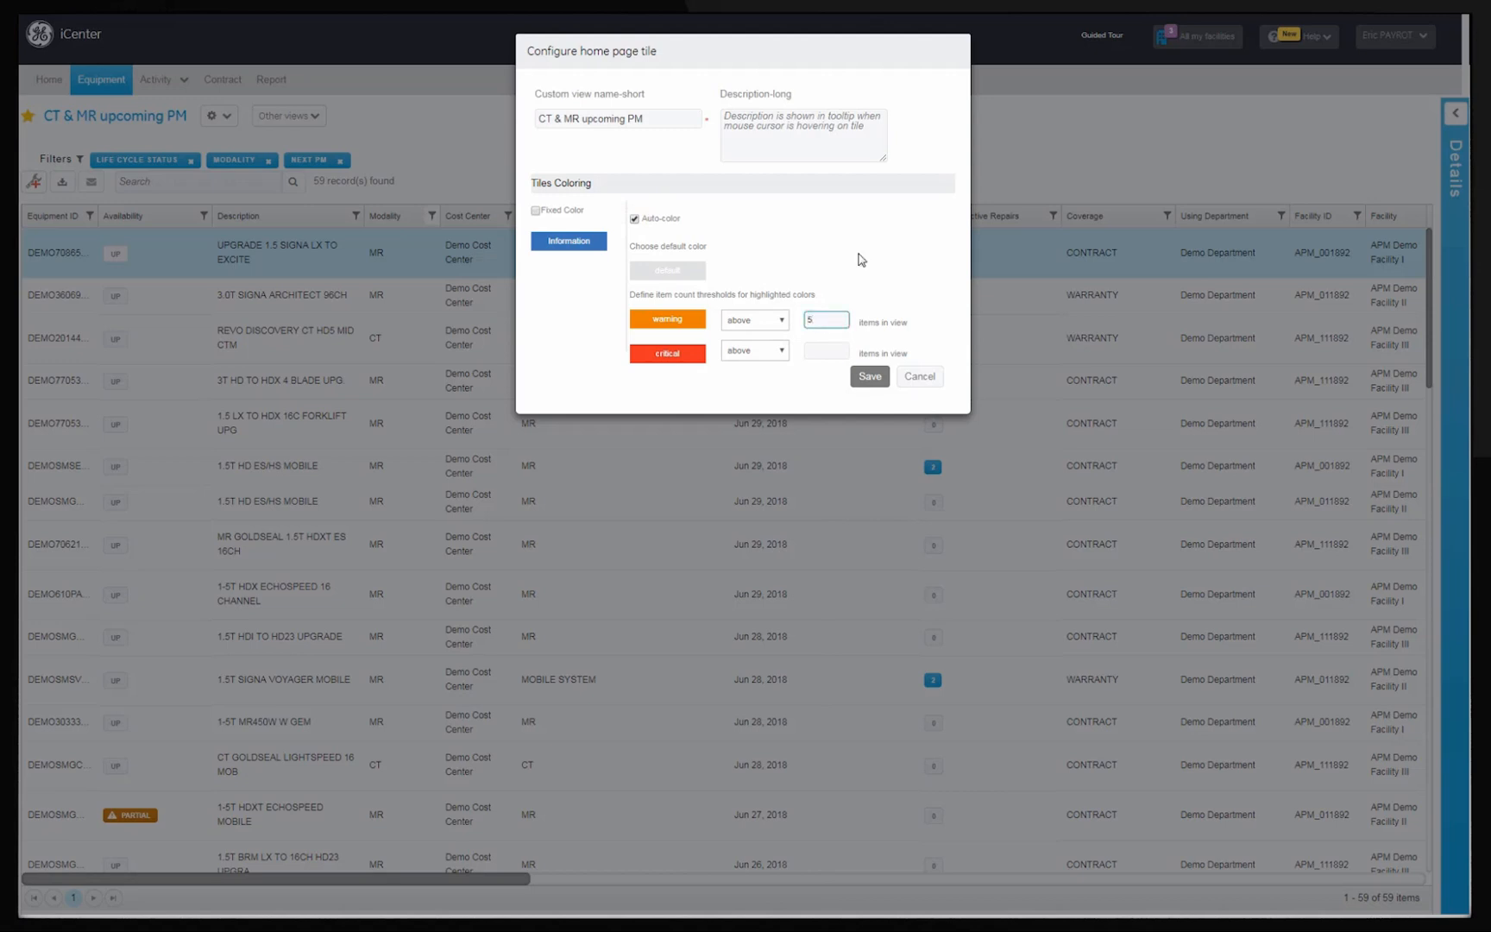
{"action": "left_click", "coordinate": [826, 351]}
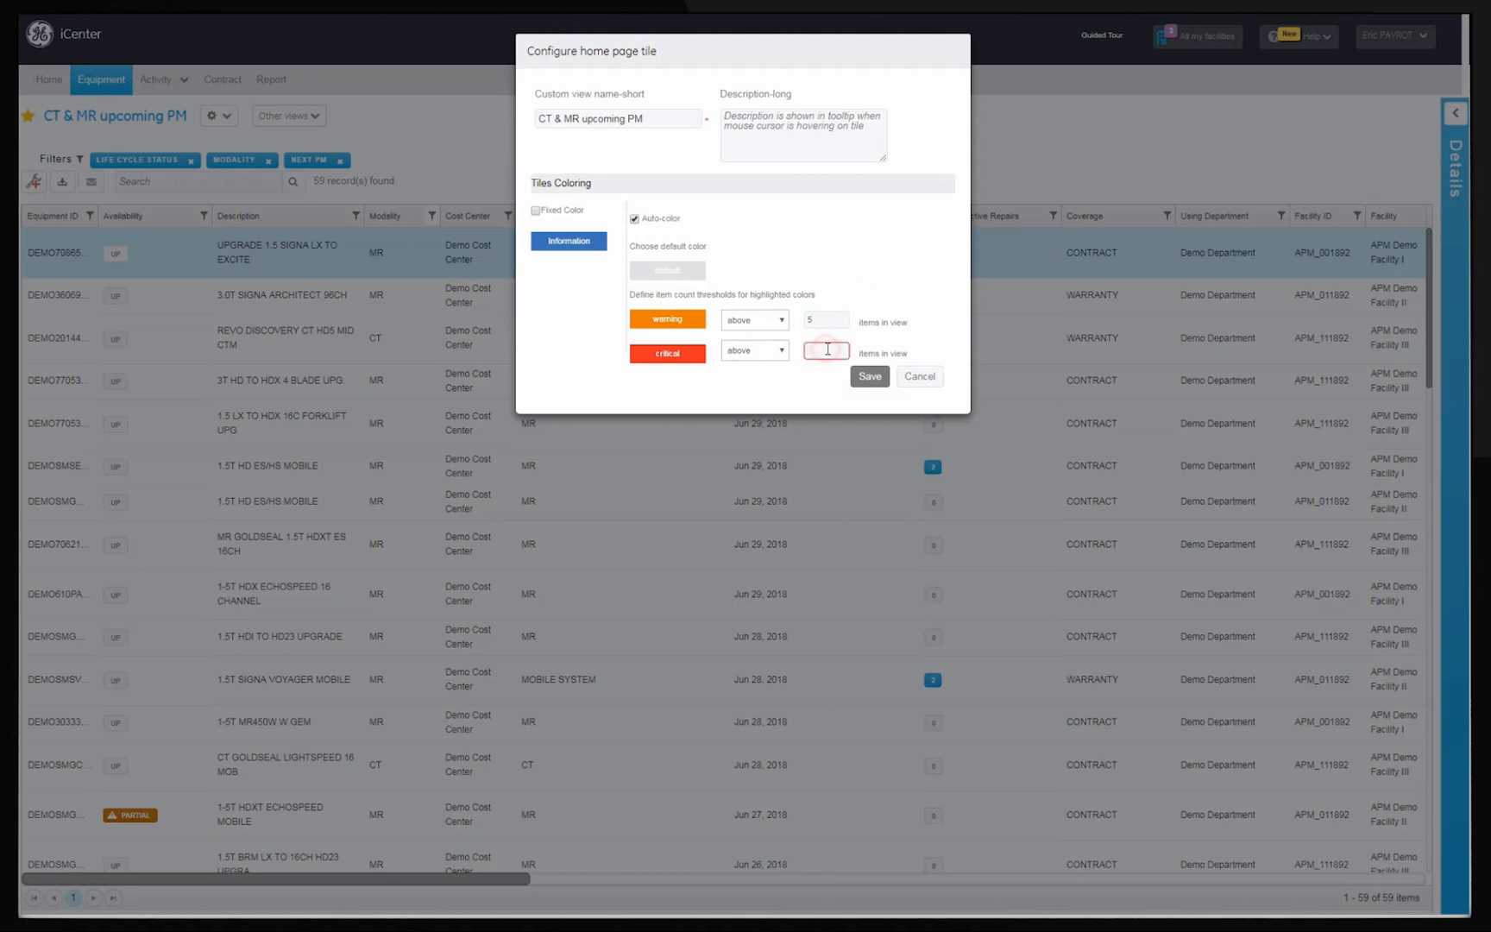
{"action": "type", "text": "10"}
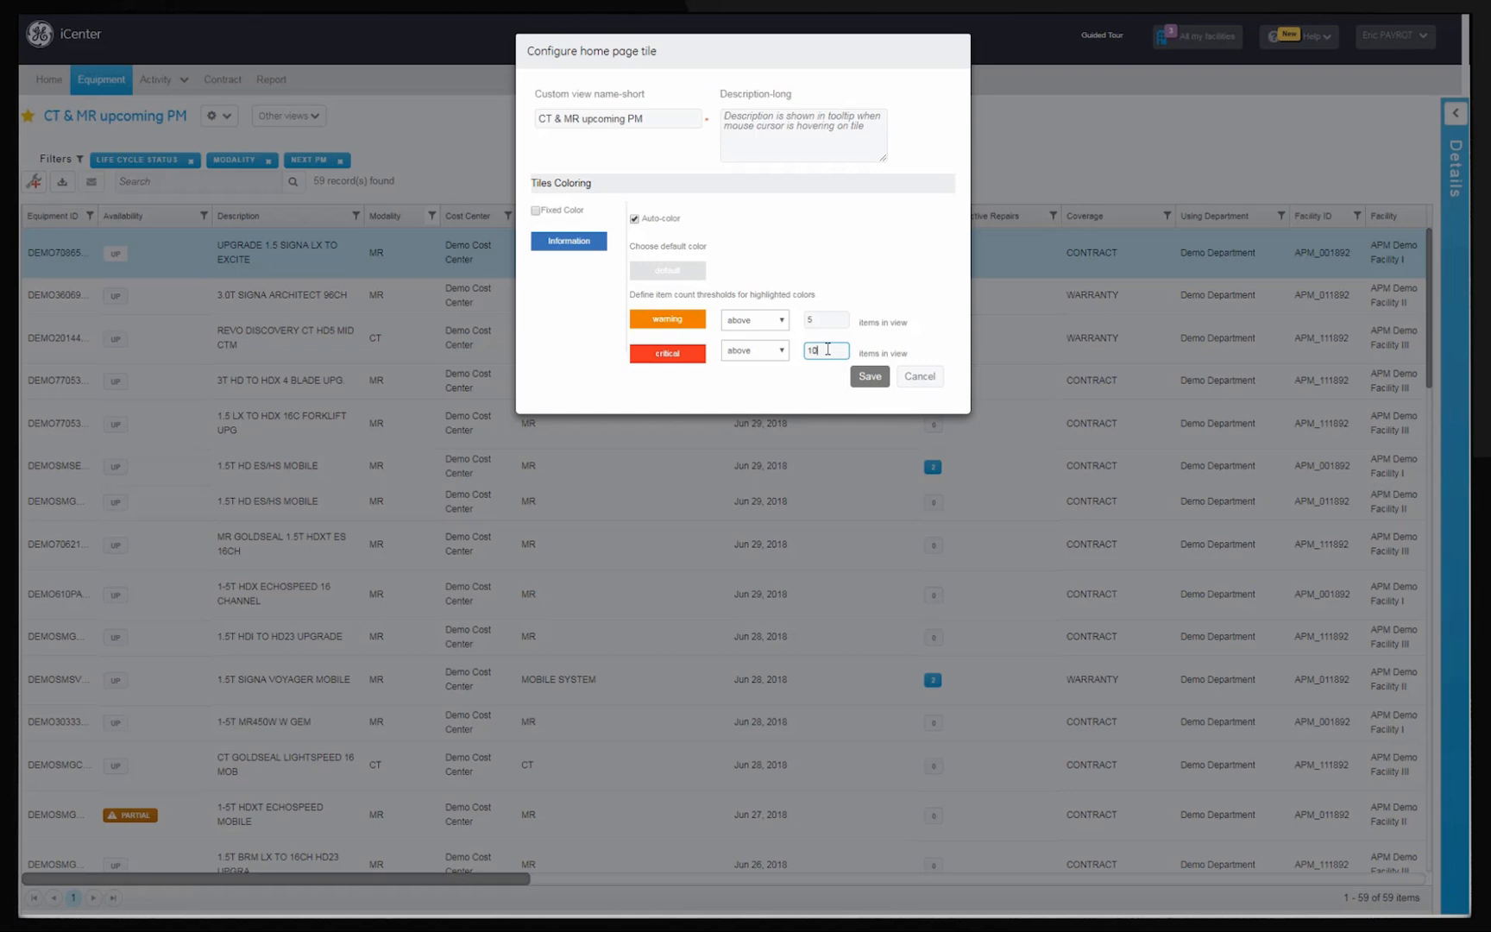
{"action": "left_click", "coordinate": [867, 375]}
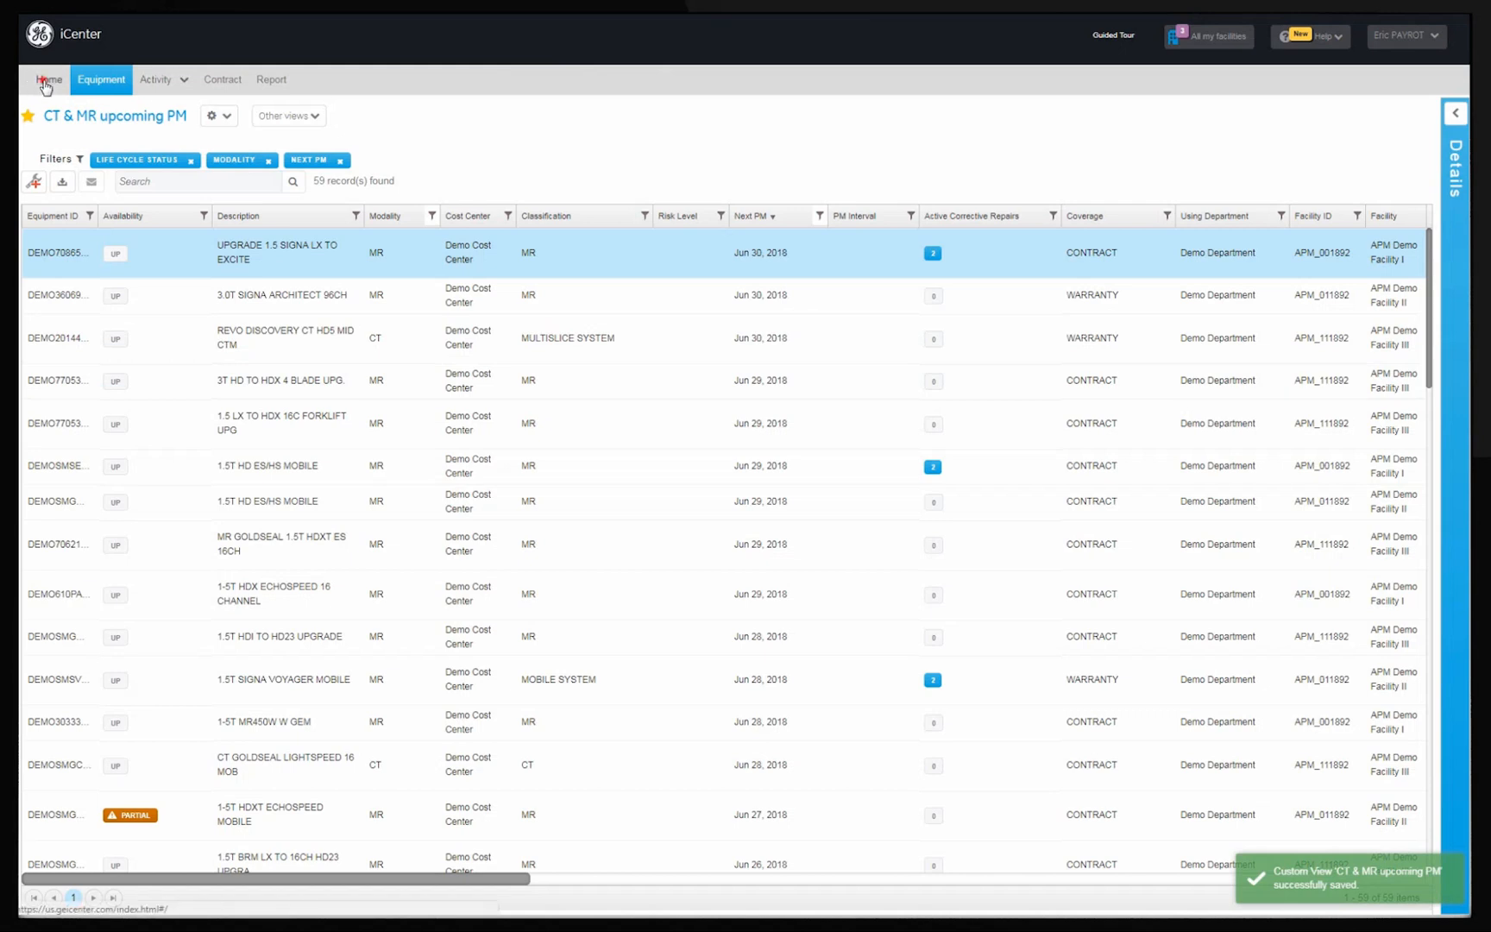
Step: Go to the home page to see the CT & MR upcoming PM tile showing 59
{"action": "left_click", "coordinate": [47, 78]}
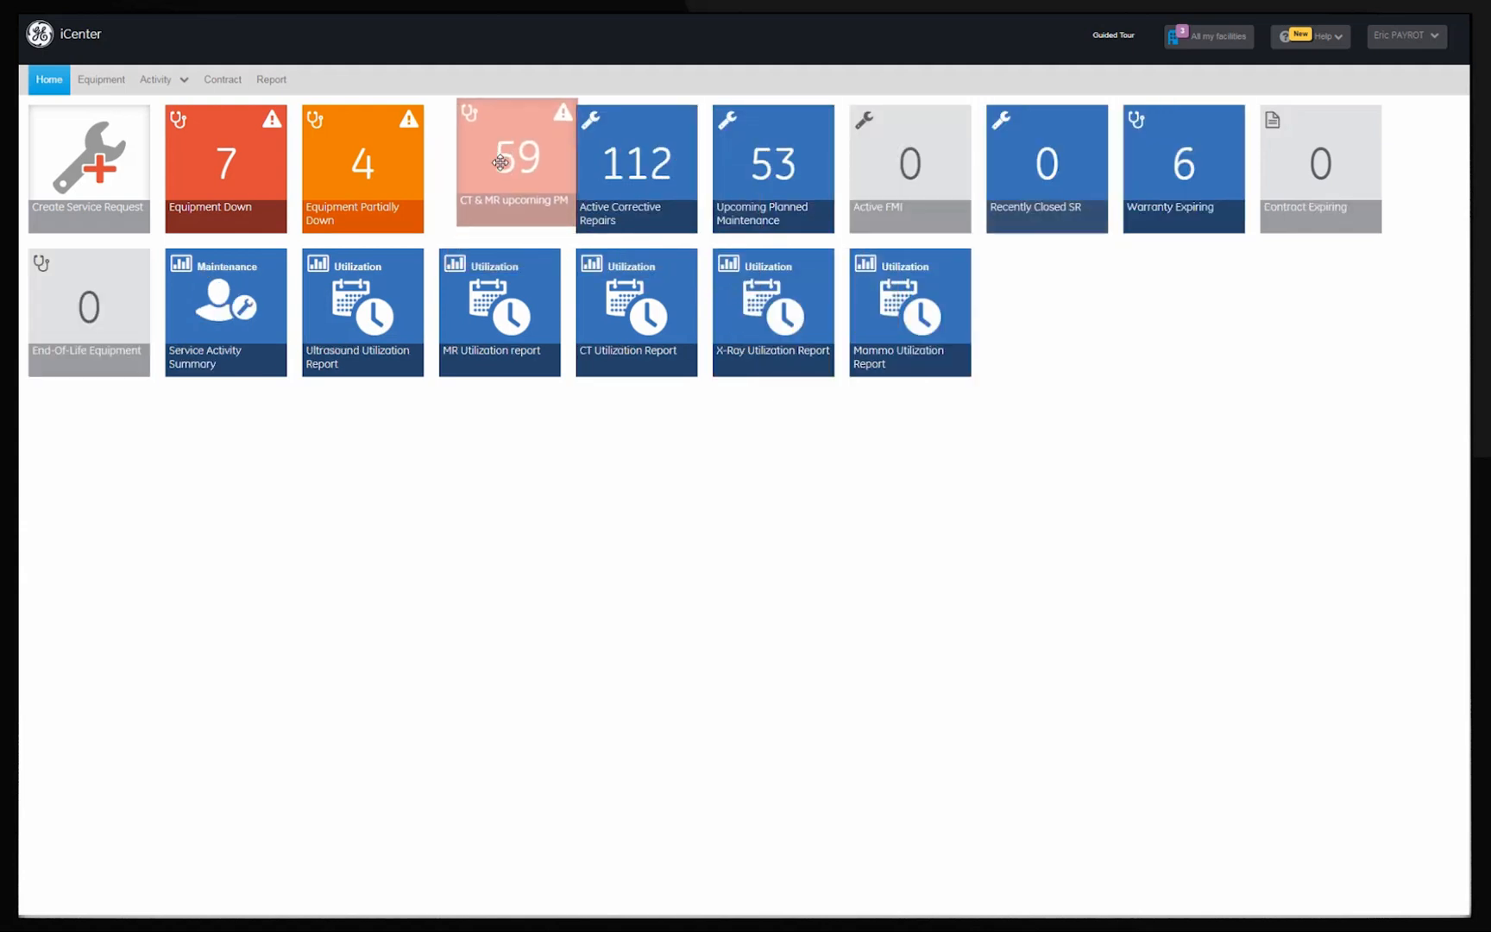
{"action": "mouse_move", "coordinate": [497, 166]}
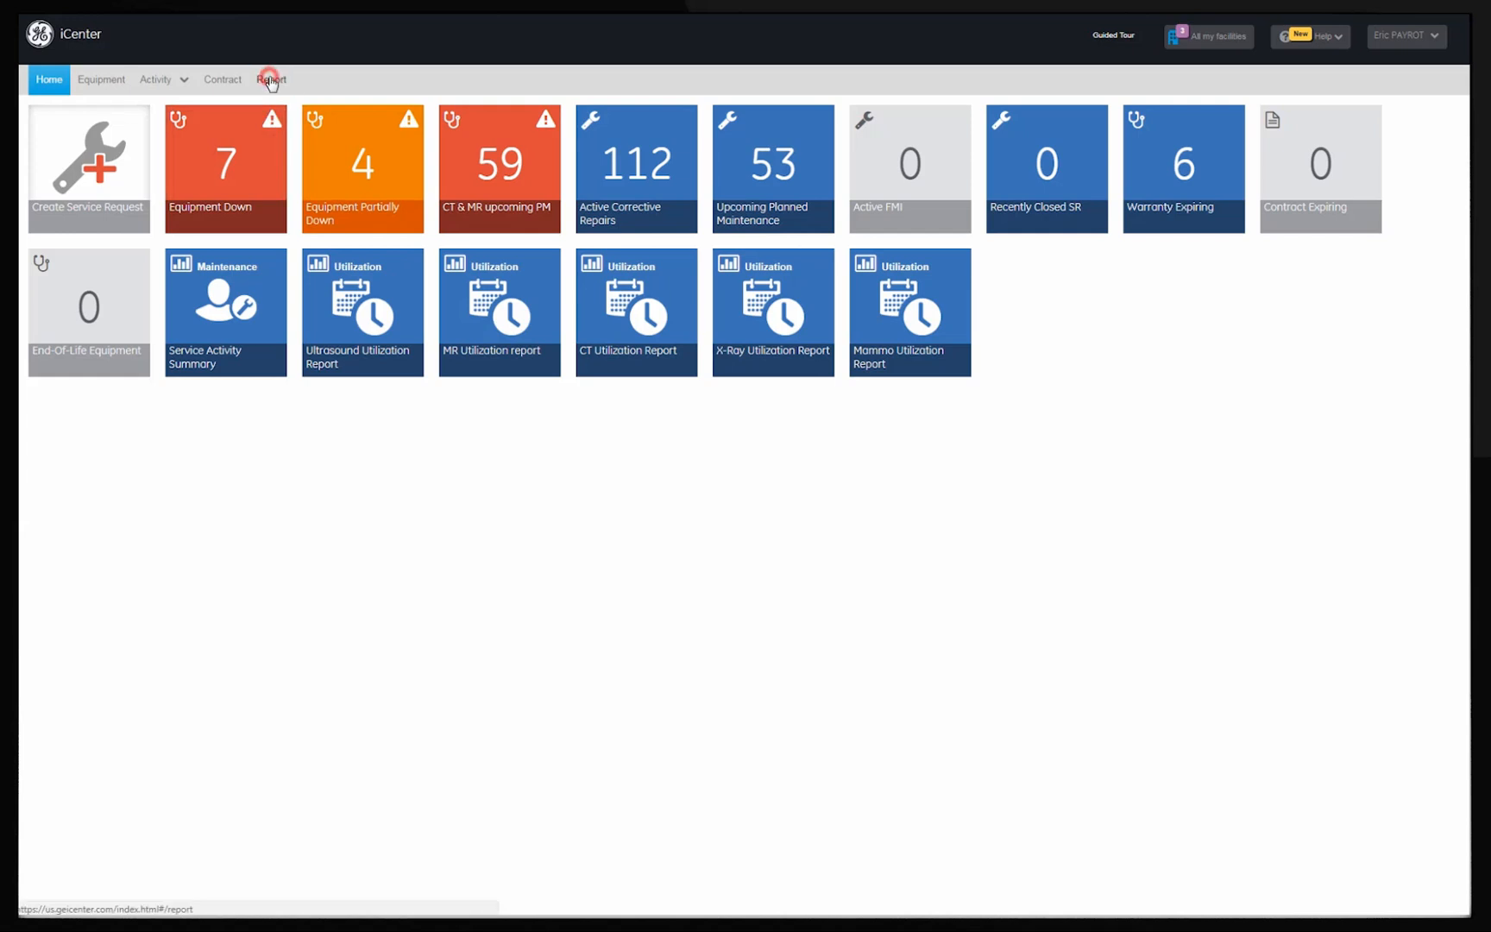
Step: Open the Utilization Overview report and select four CT systems, including LIGHTSPEED 16 SLICE and OPTIMA 660
{"action": "left_click", "coordinate": [271, 79]}
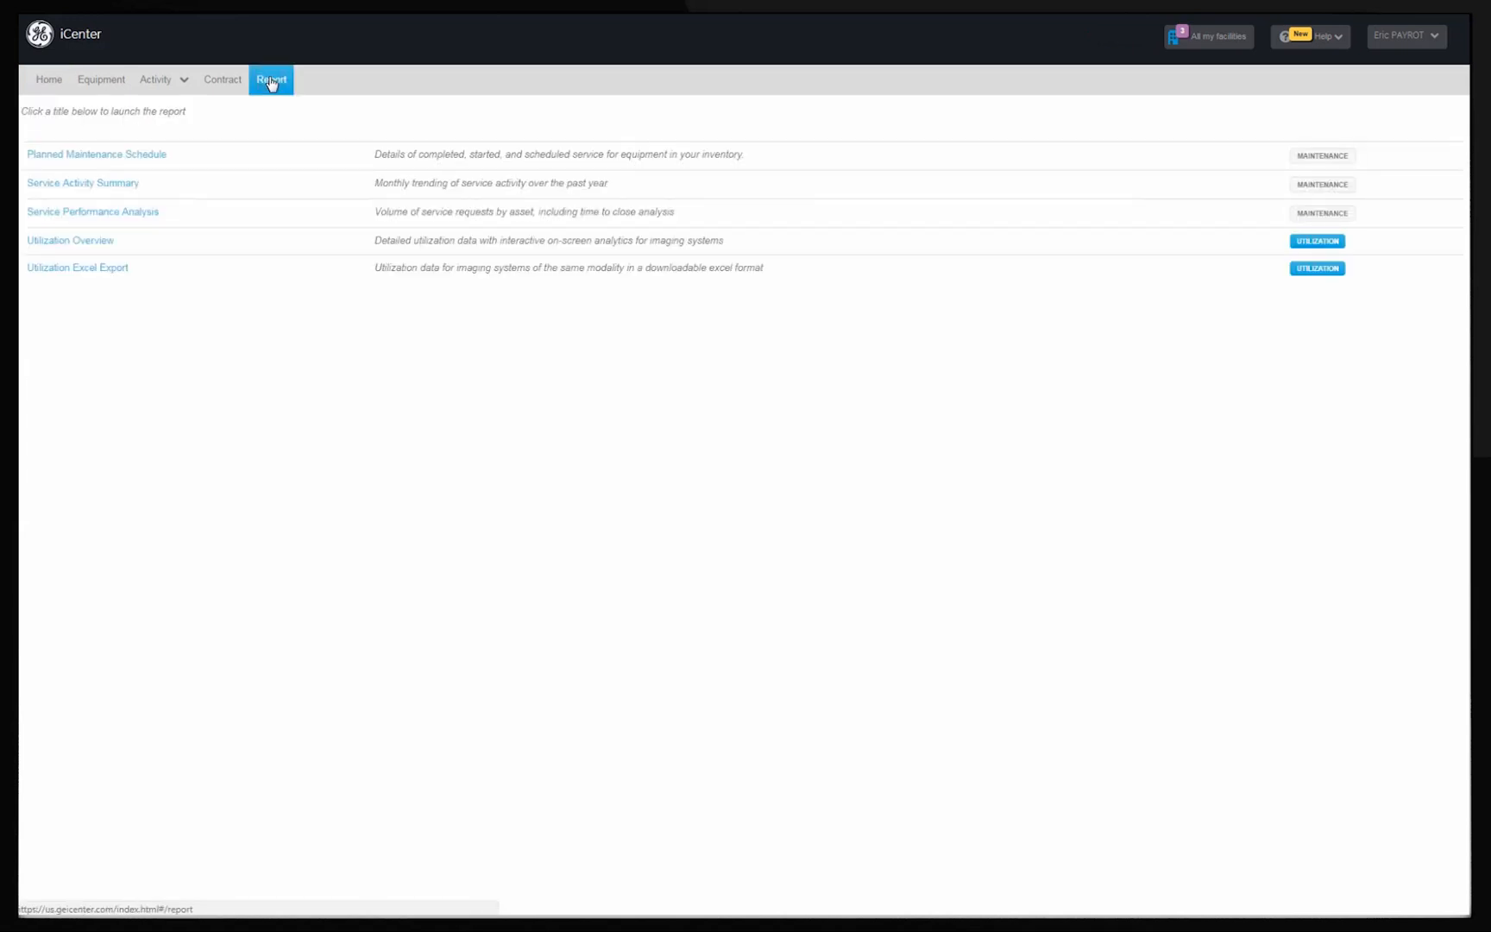
{"action": "mouse_move", "coordinate": [69, 241]}
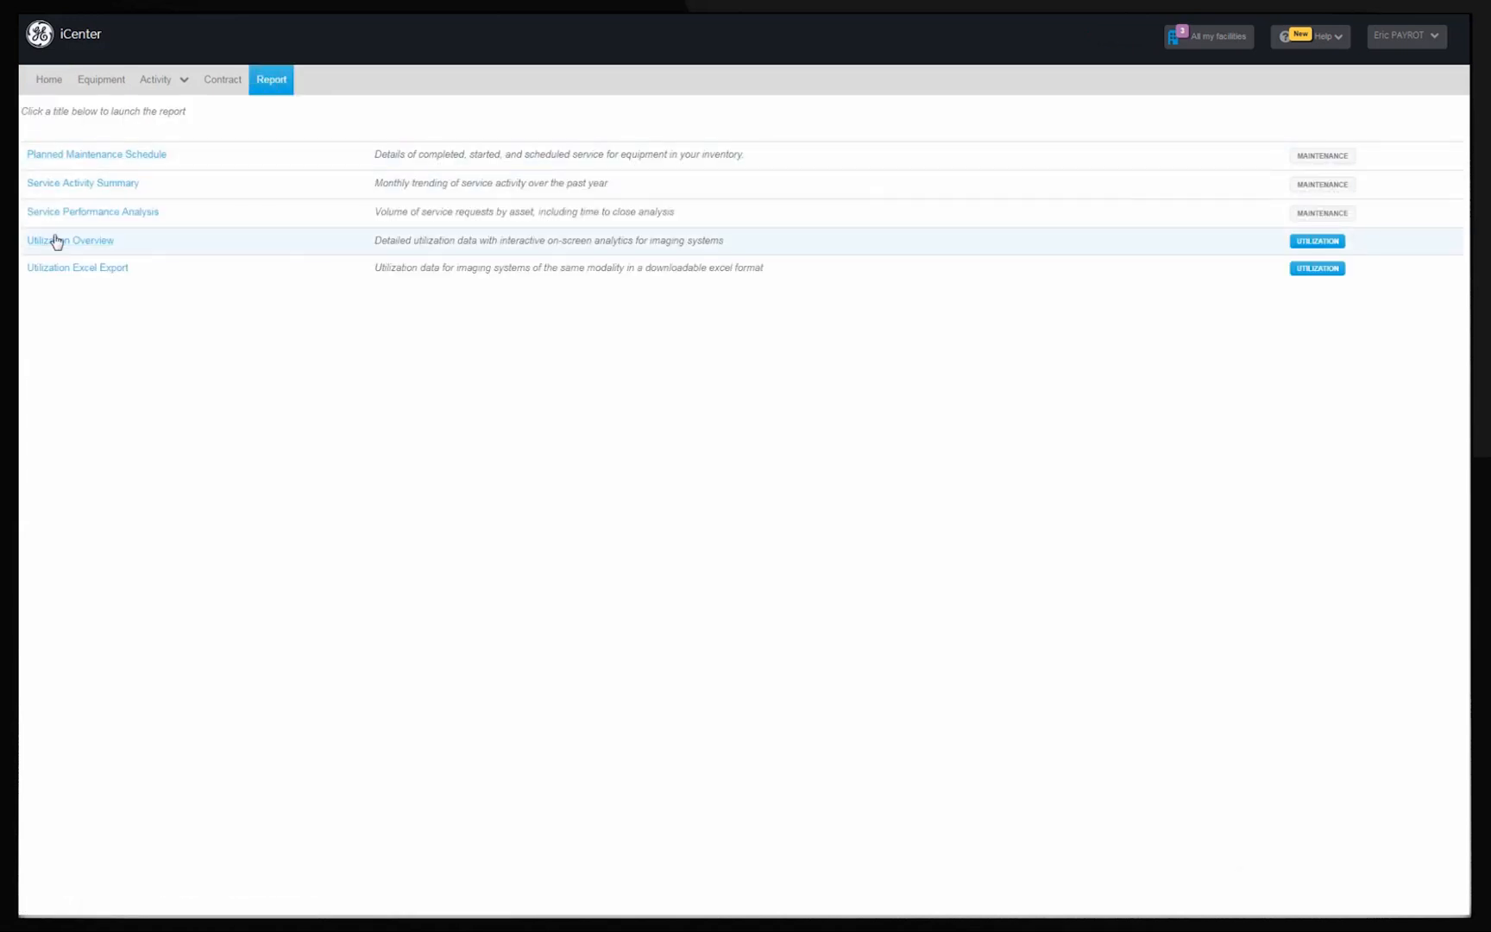
{"action": "left_click", "coordinate": [69, 240]}
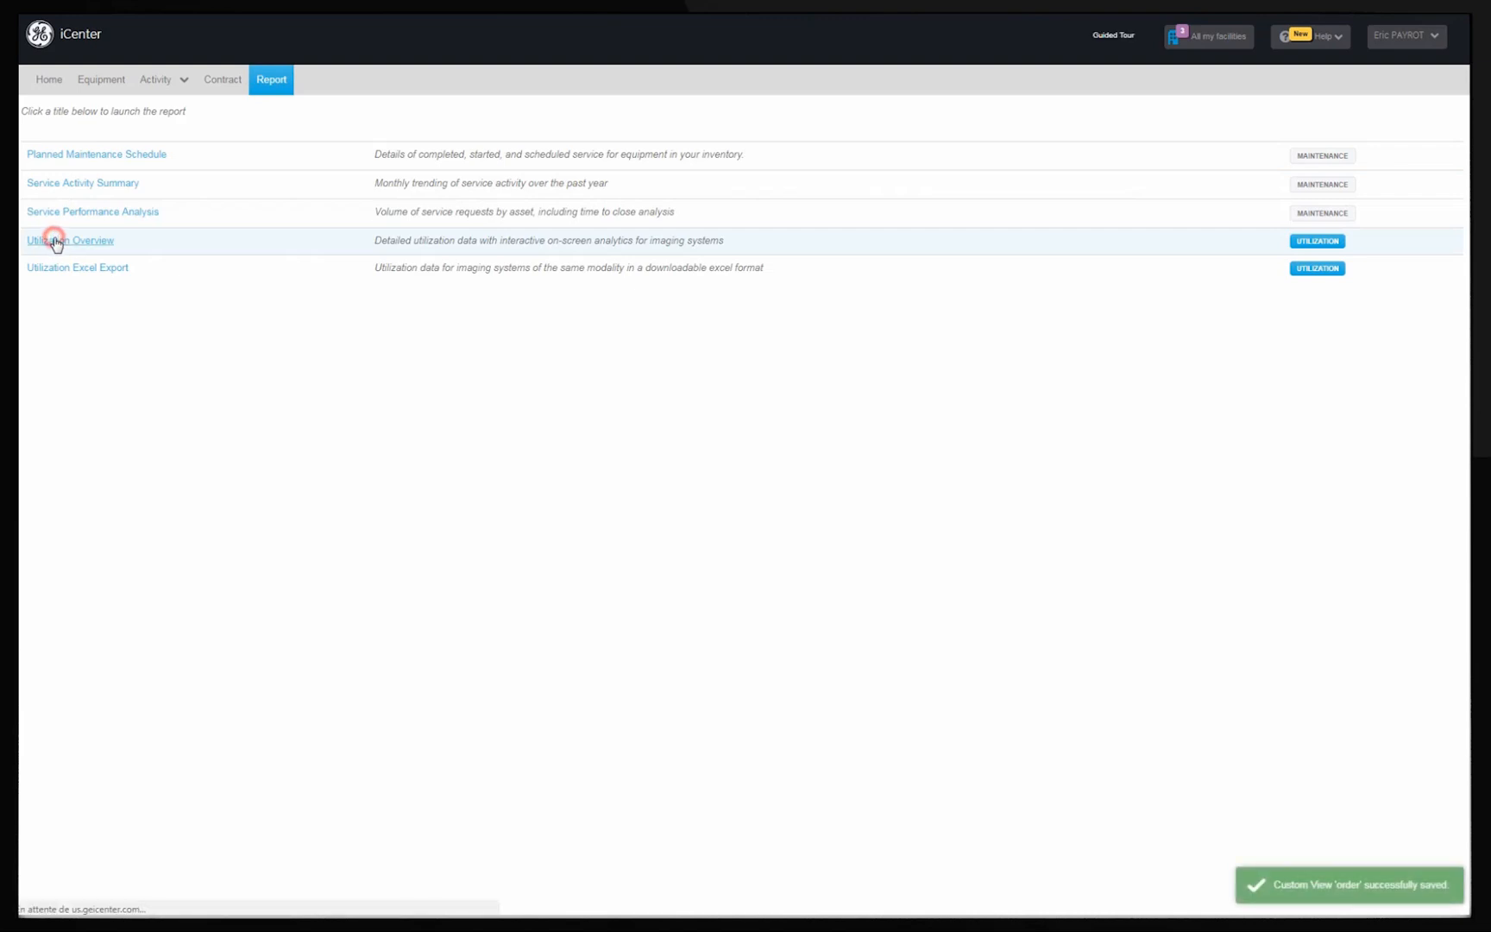
{"action": "left_click", "coordinate": [71, 240]}
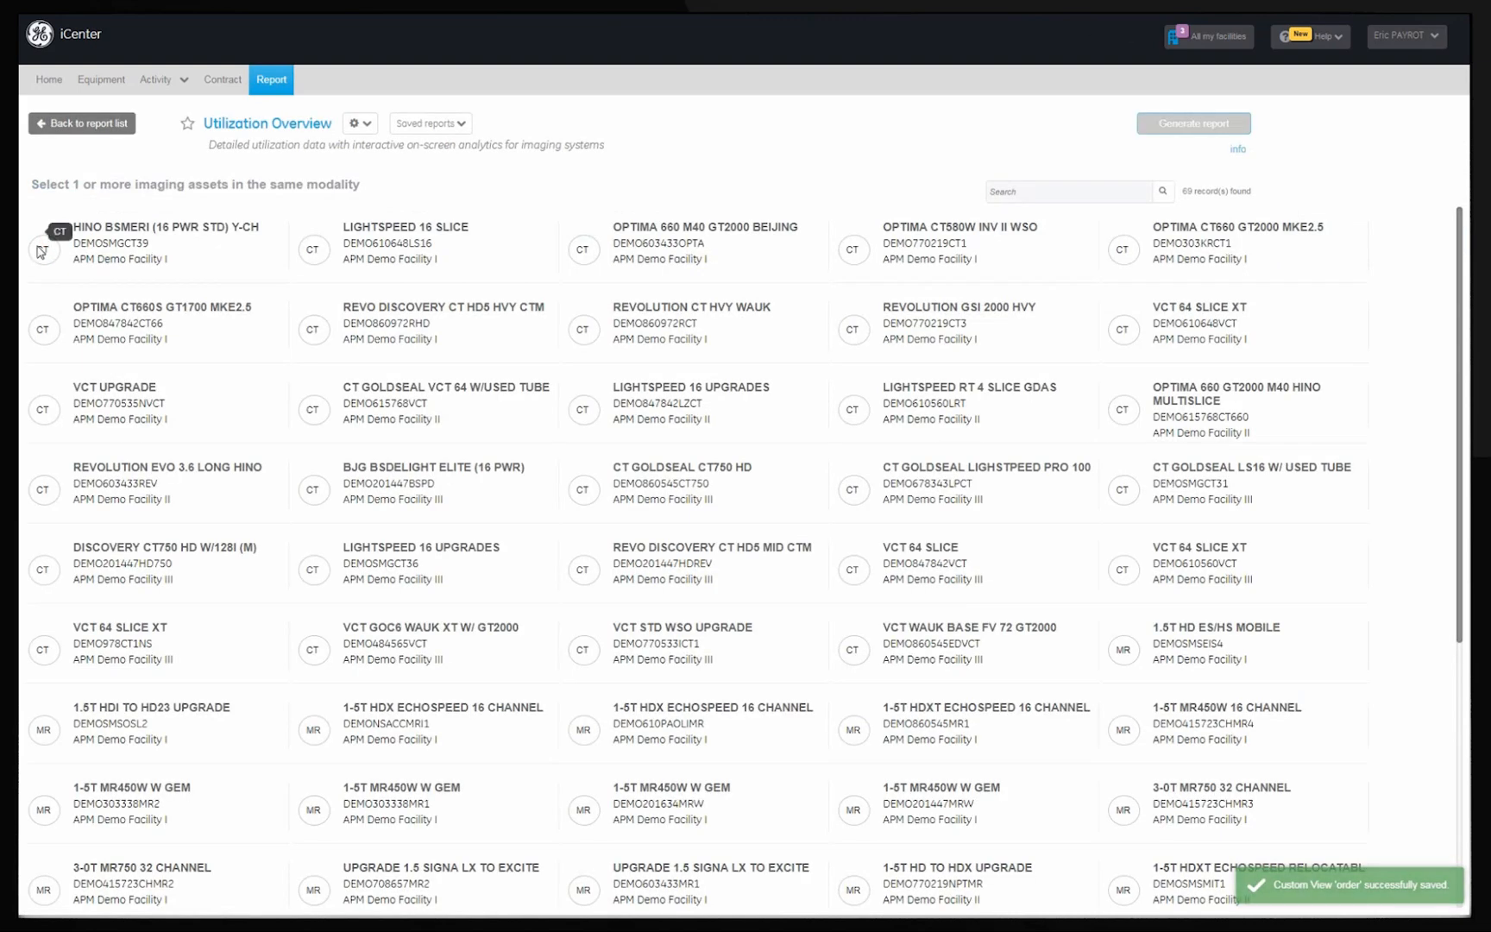
{"action": "left_click", "coordinate": [44, 250]}
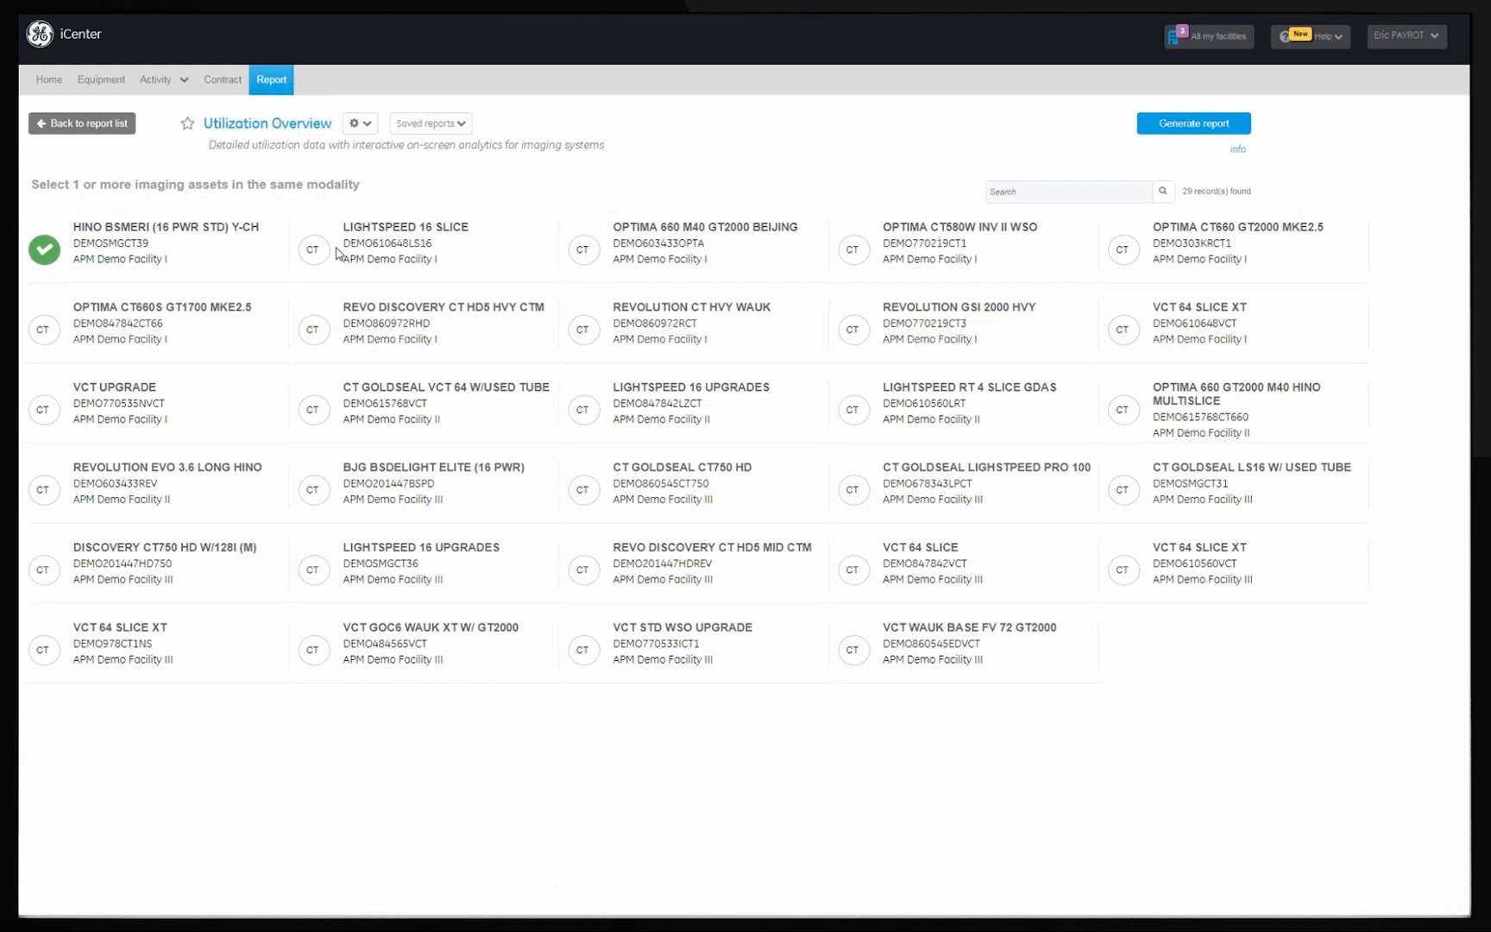
{"action": "left_click", "coordinate": [313, 249]}
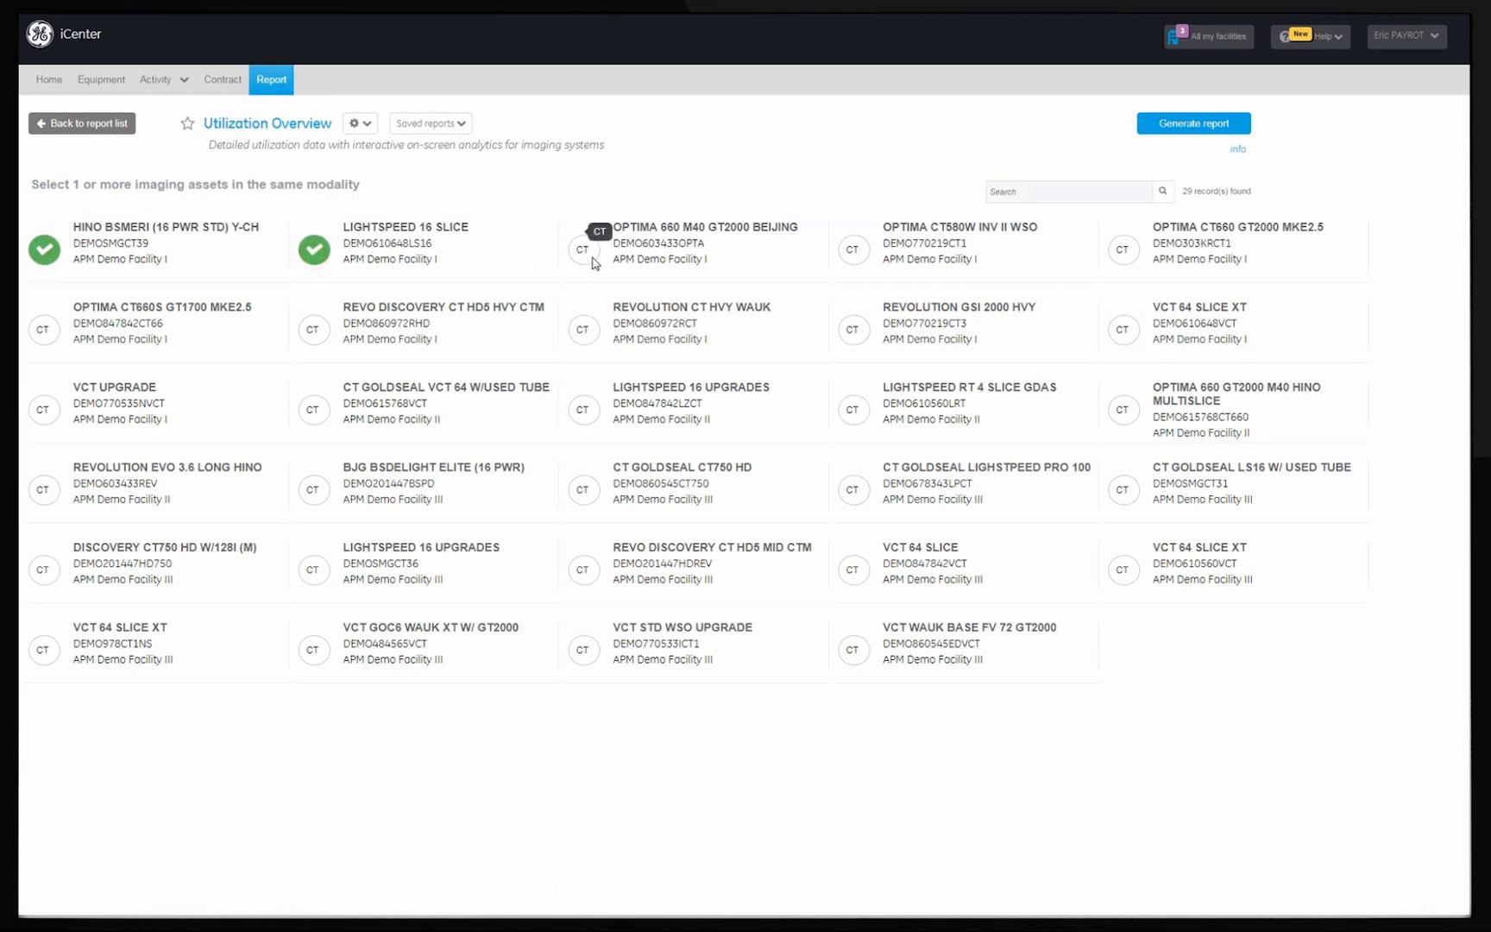
{"action": "left_click", "coordinate": [583, 249]}
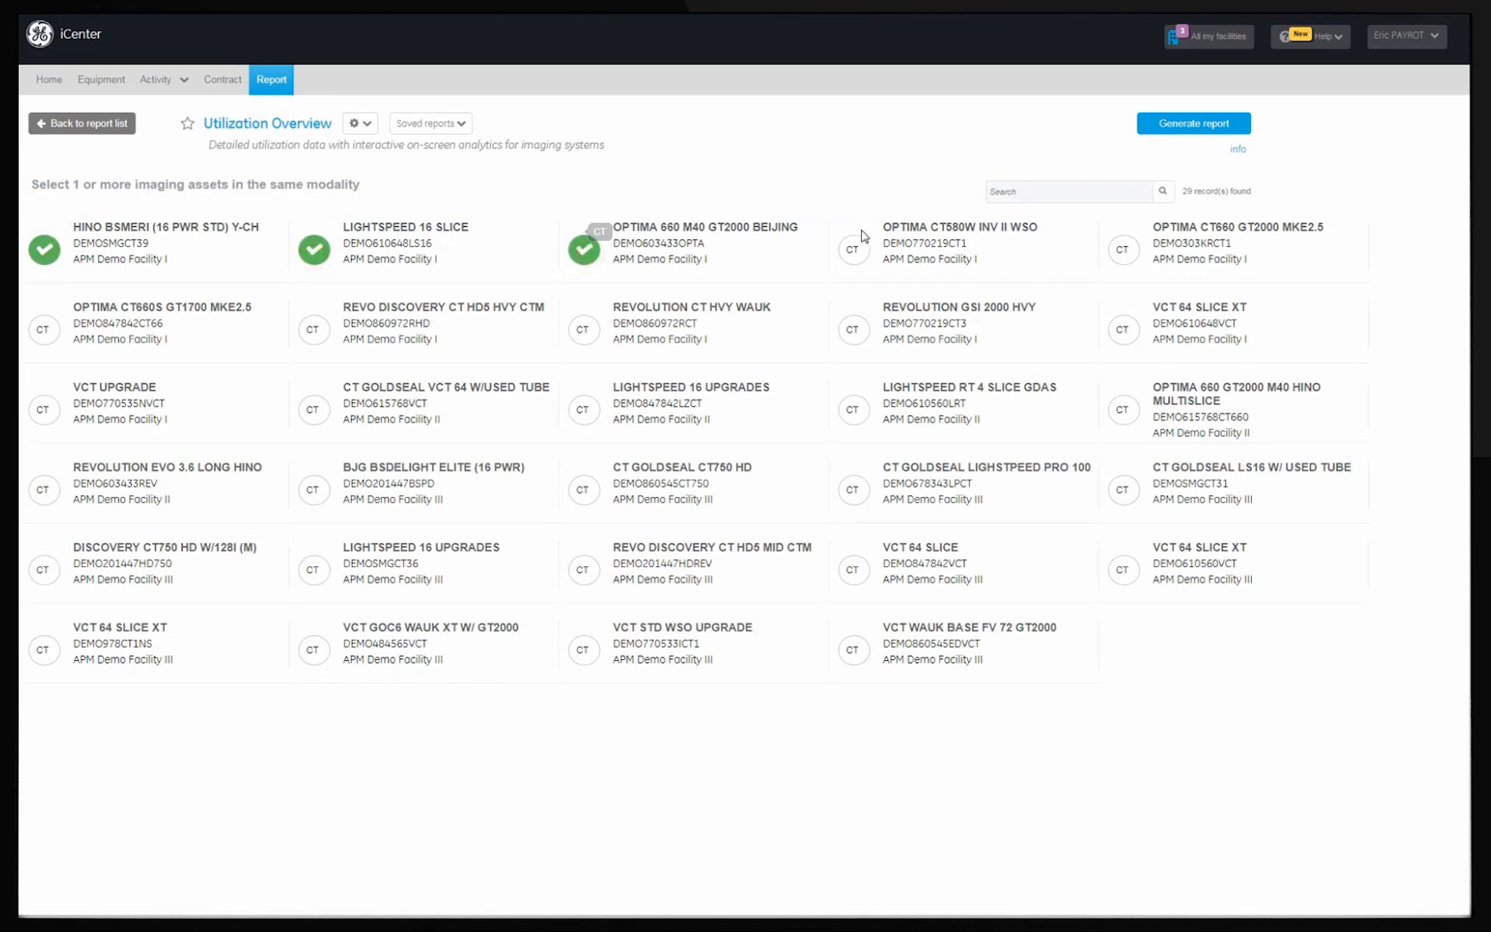
{"action": "left_click", "coordinate": [365, 123]}
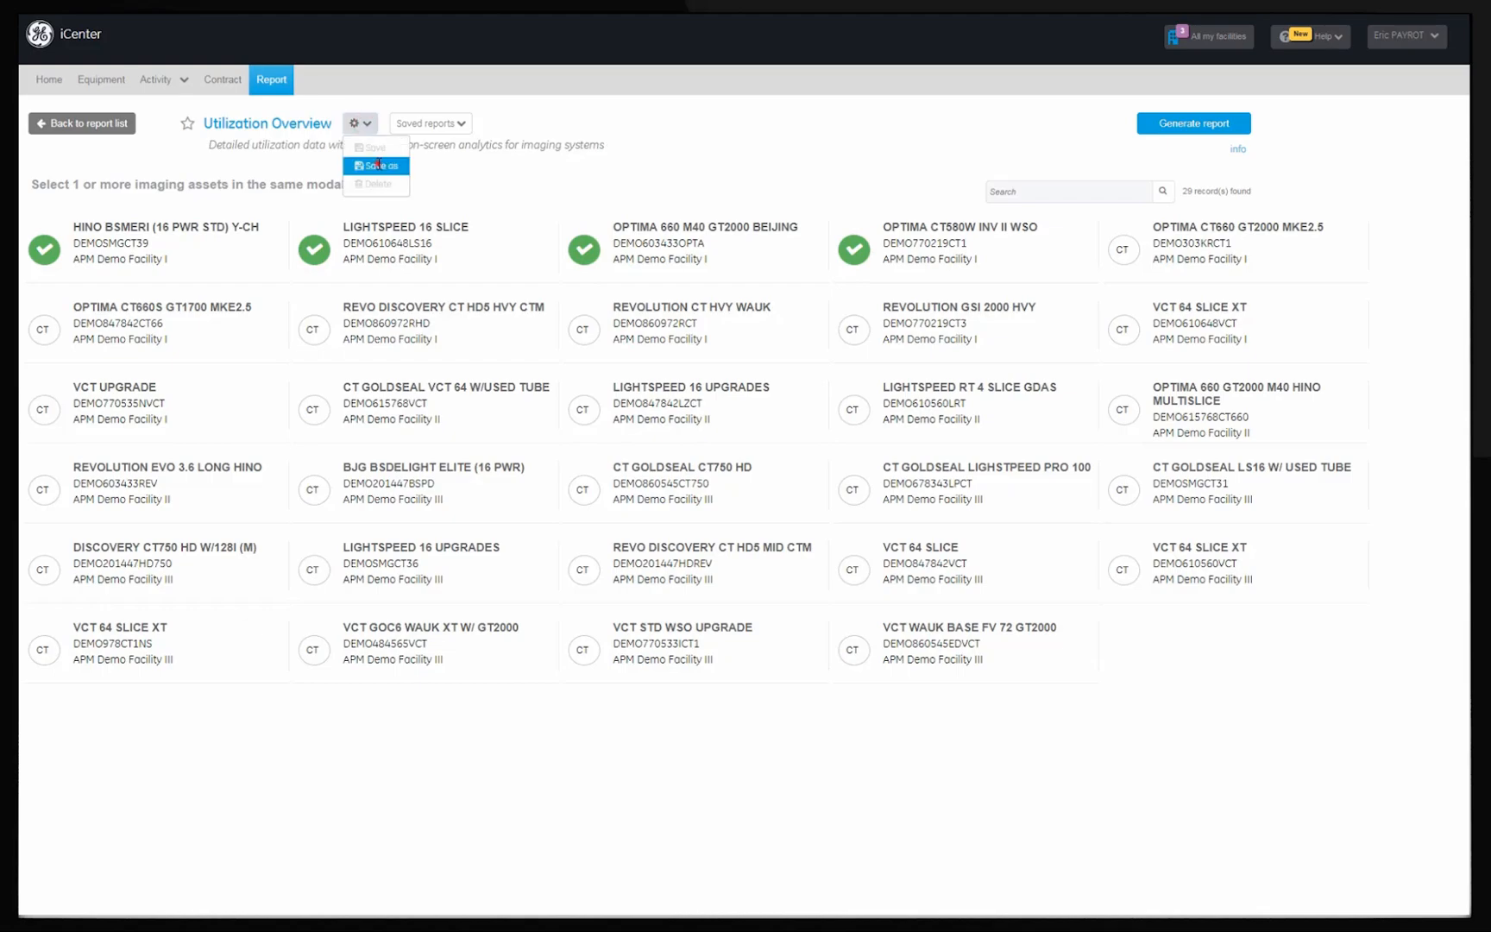
Step: Save the report as favourite 'CT utilization facility 1' and return to the home page
{"action": "left_click", "coordinate": [374, 166]}
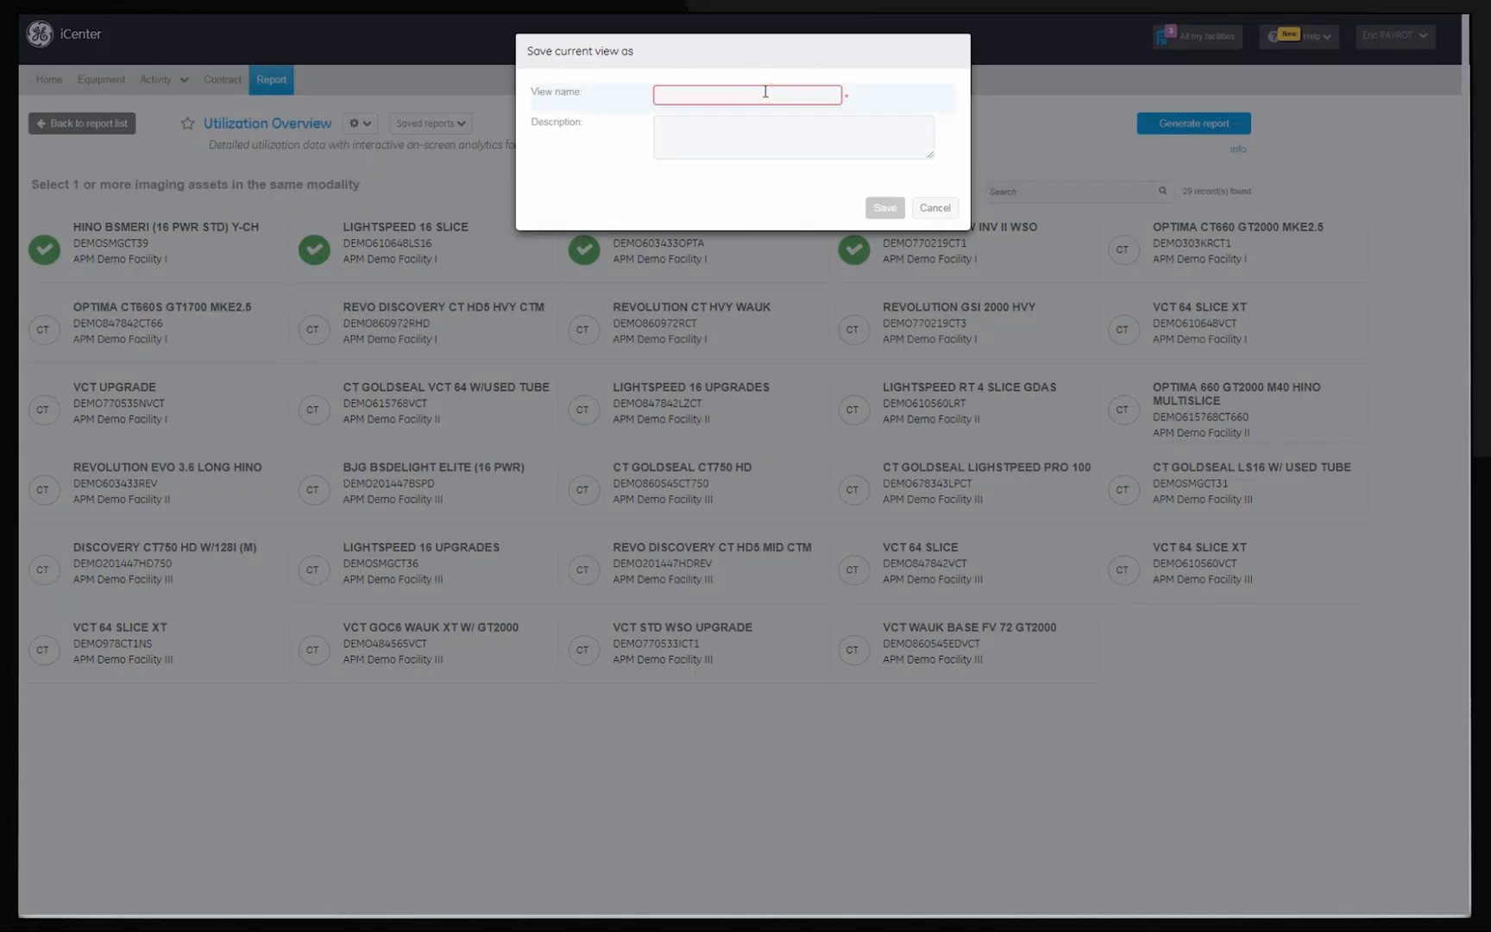
{"action": "type", "text": "CT utilization facility"}
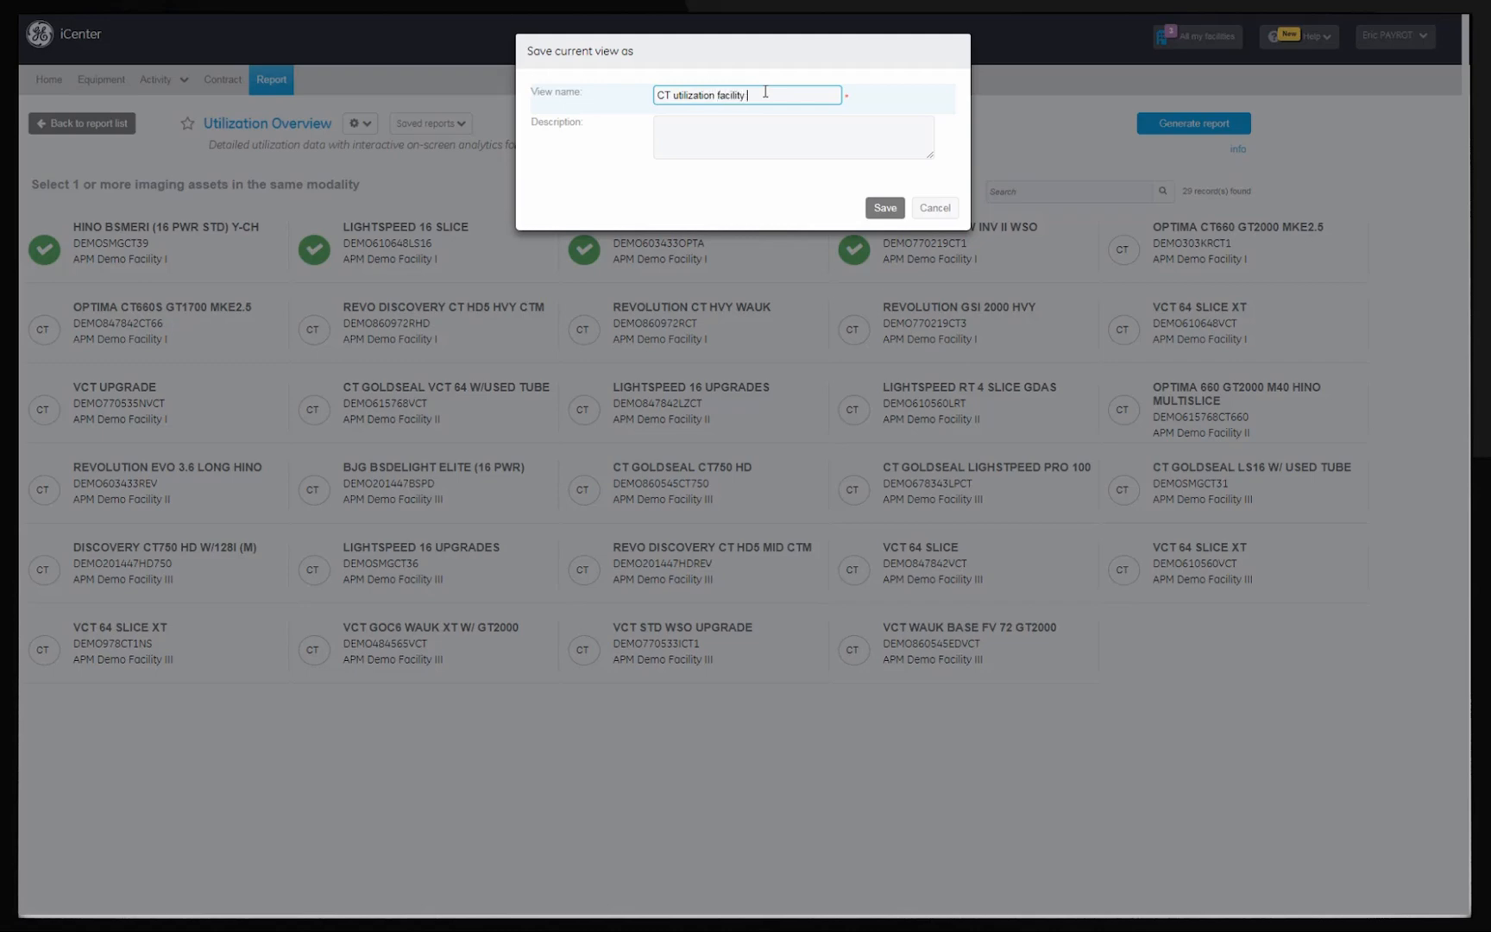
{"action": "left_click", "coordinate": [884, 207]}
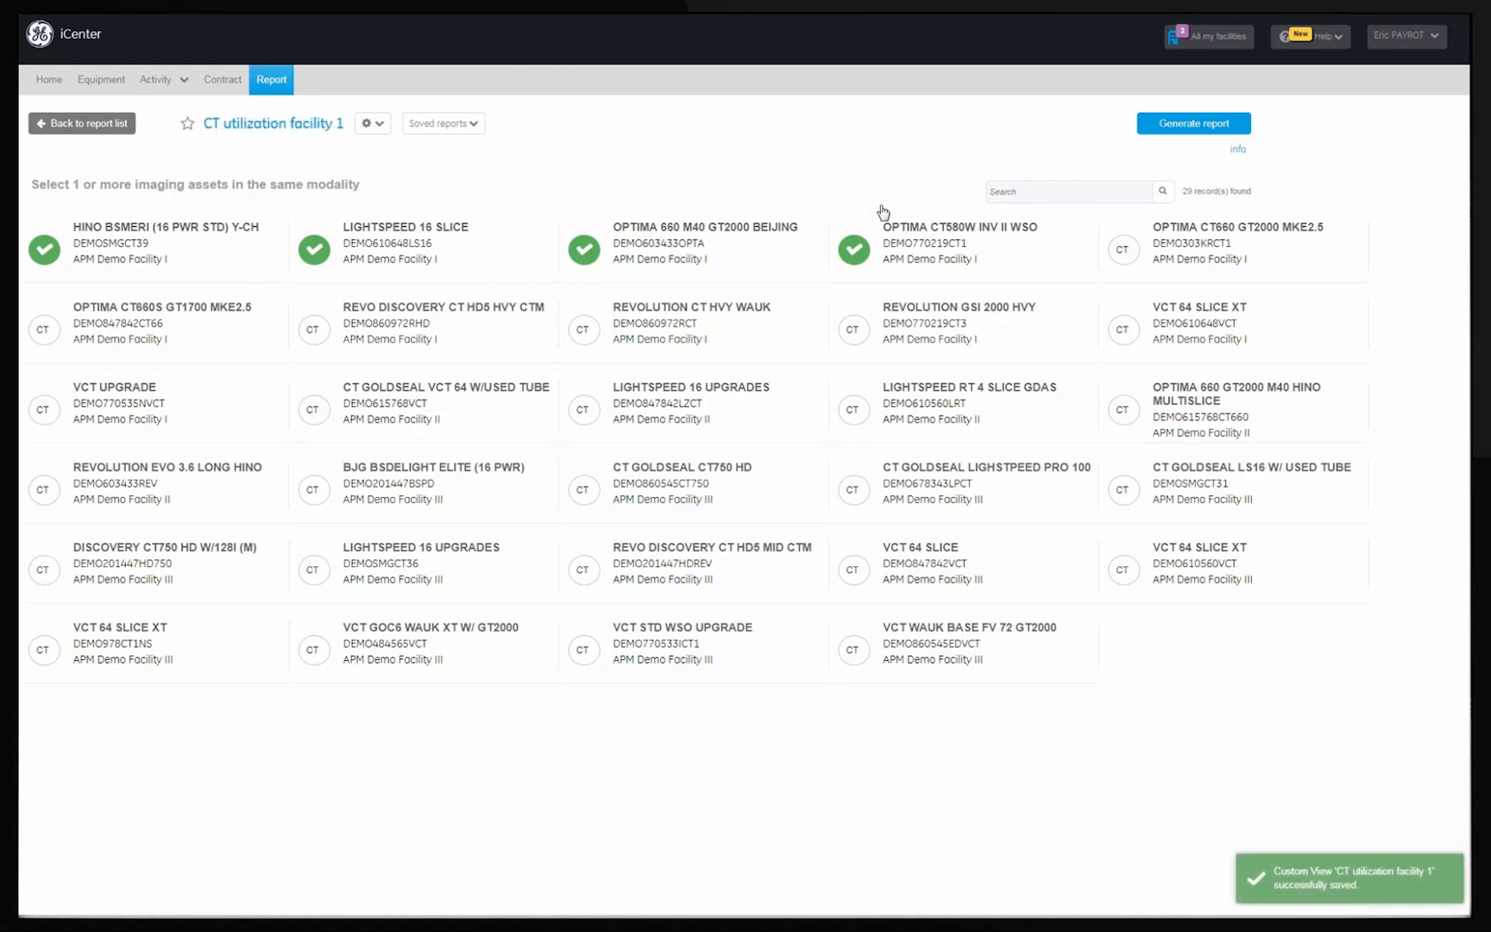
{"action": "mouse_move", "coordinate": [187, 124]}
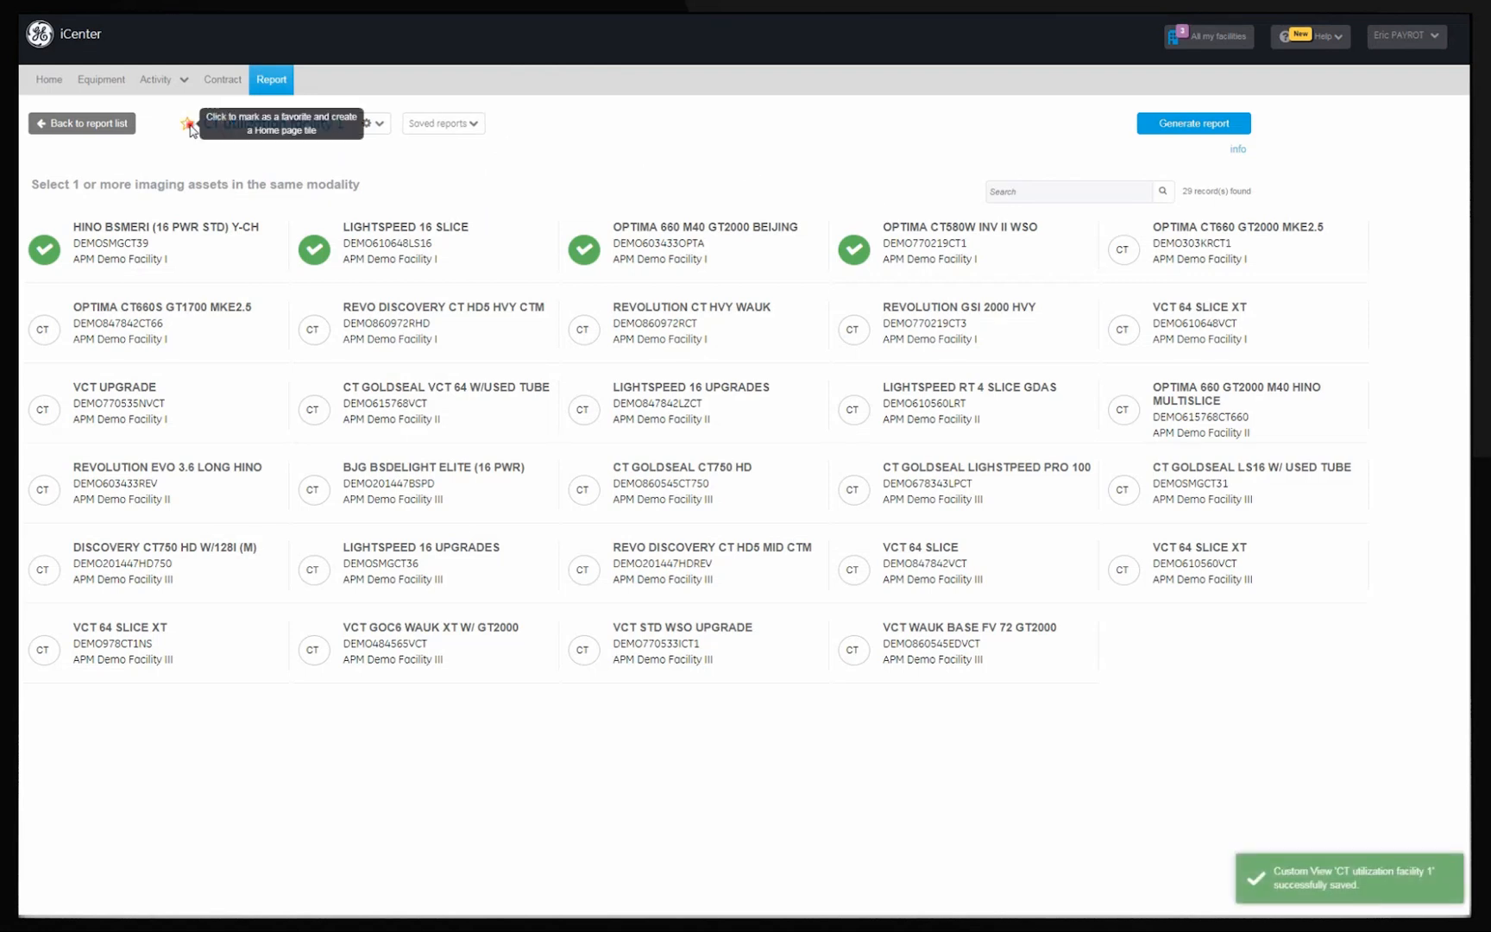
{"action": "left_click", "coordinate": [187, 124]}
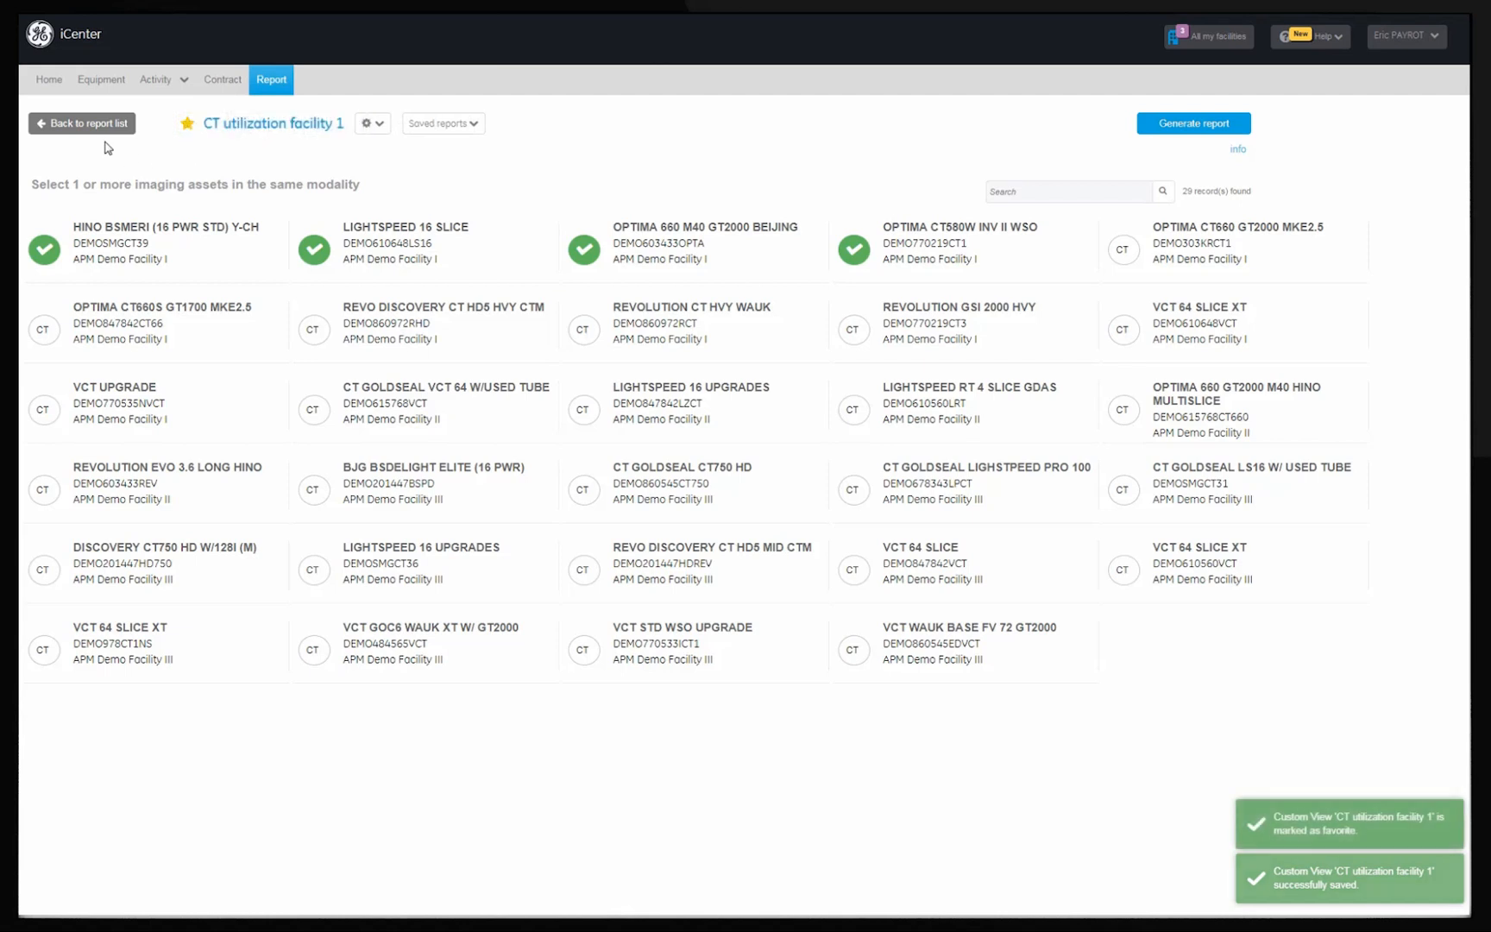
{"action": "left_click", "coordinate": [49, 79]}
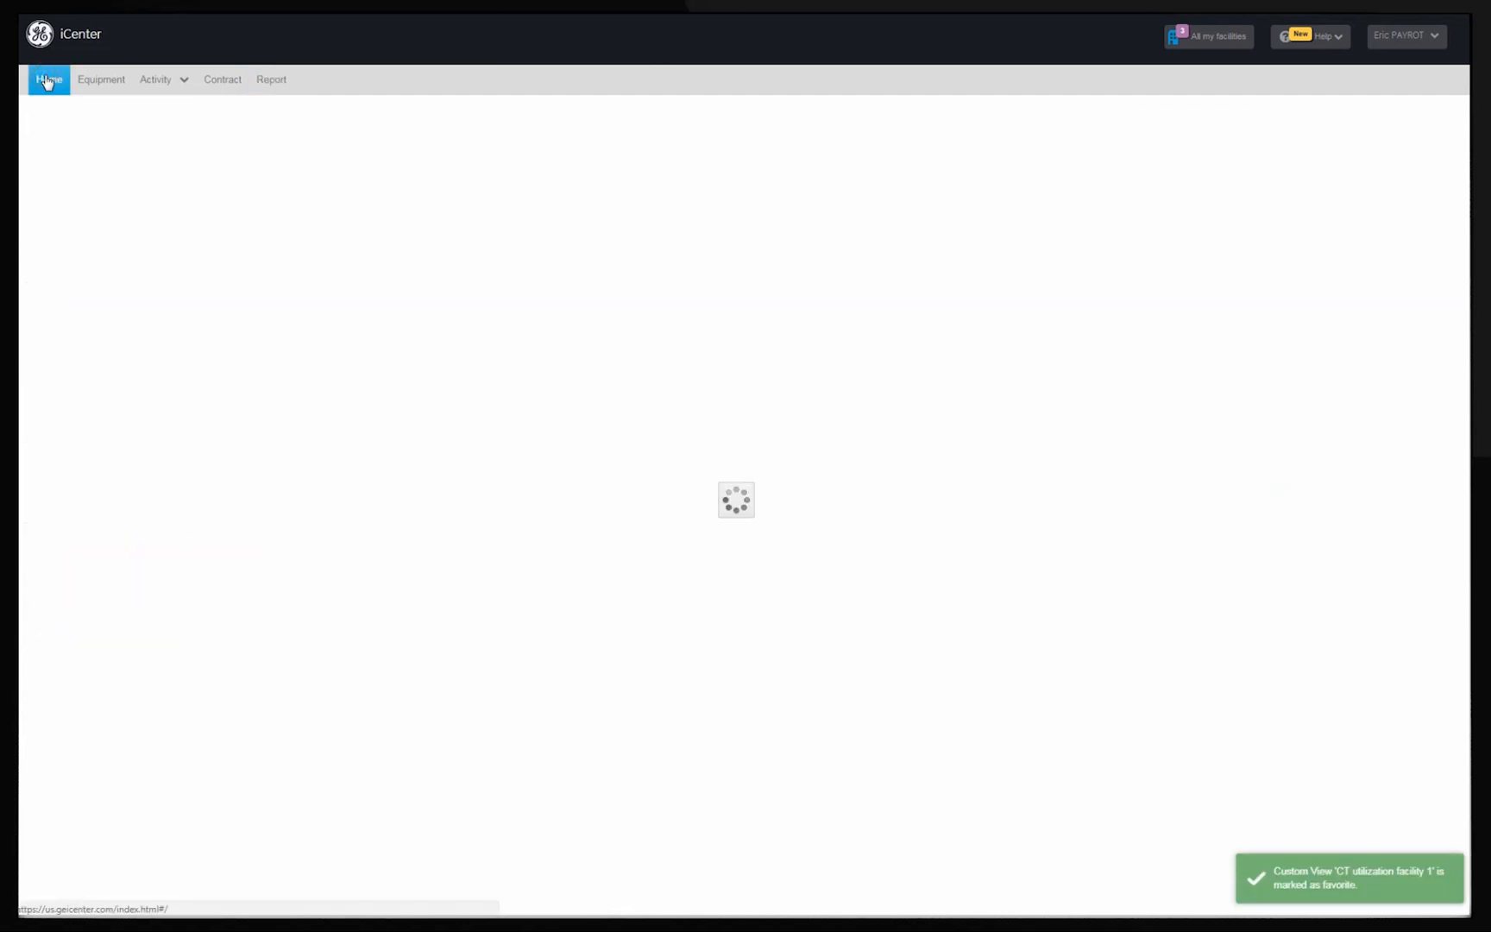